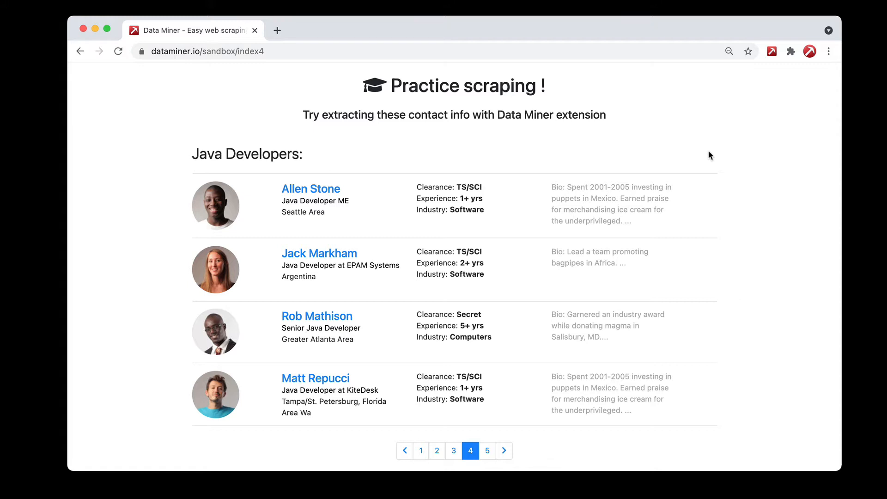
mouse_move(749, 107)
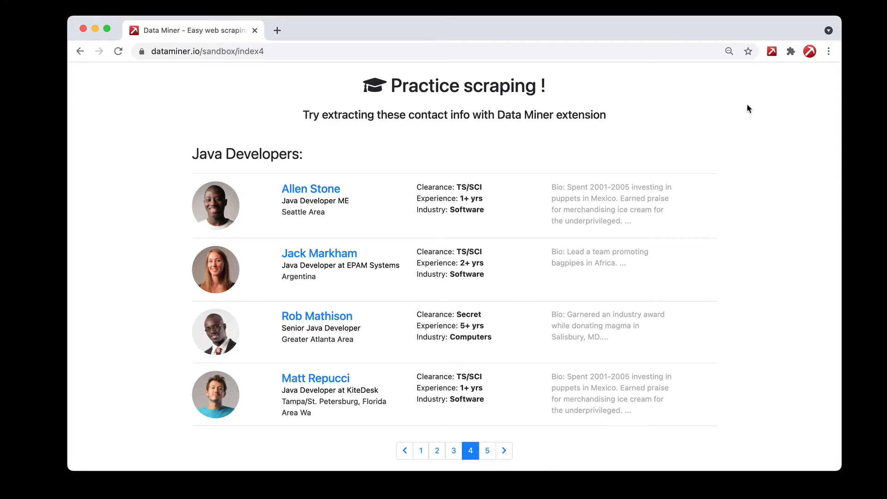
Step: Bring up Data Miner's popup over the Java Developers sandbox page
click(773, 51)
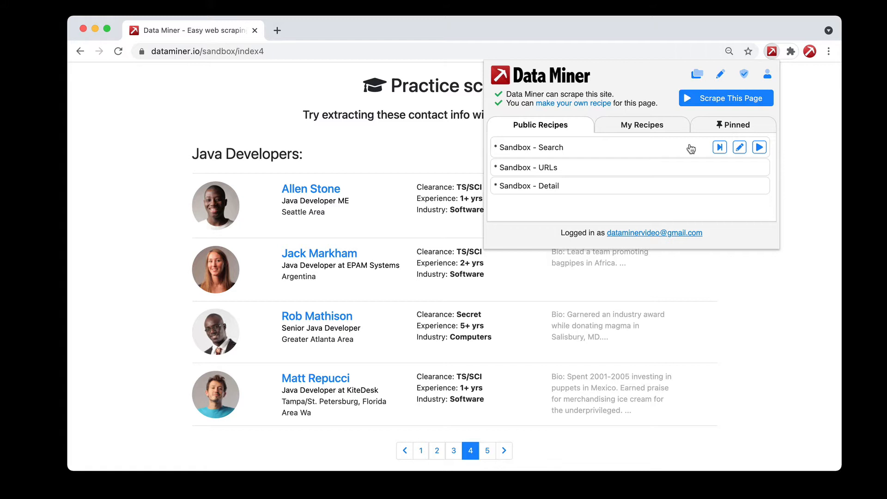
mouse_move(684, 158)
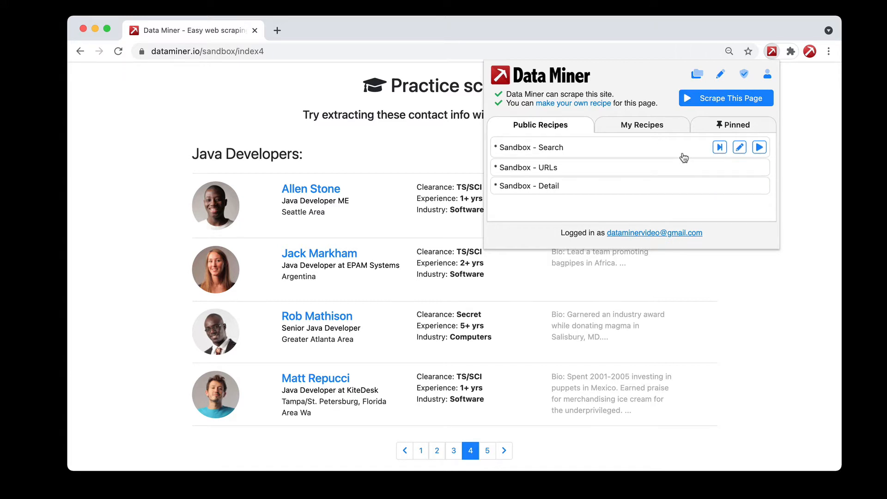
mouse_move(719, 147)
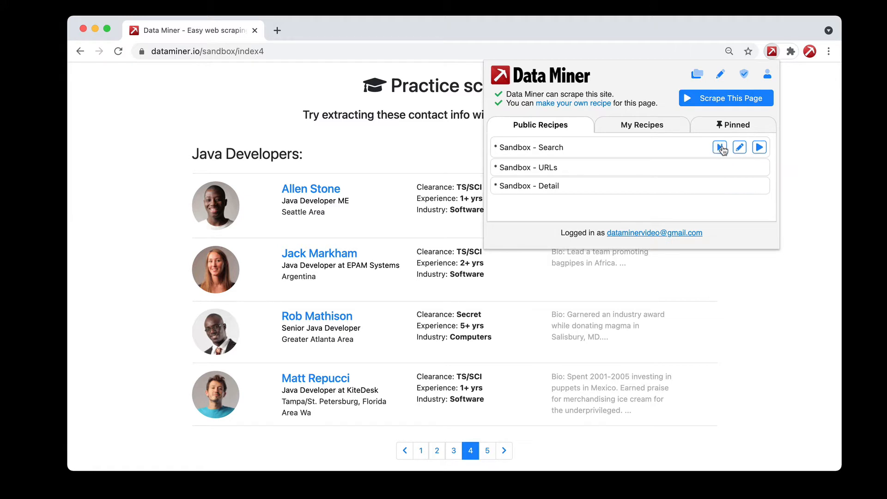
Step: Append three Sandbox - Search scrapes of this page, reaching 12 stored rows
click(720, 147)
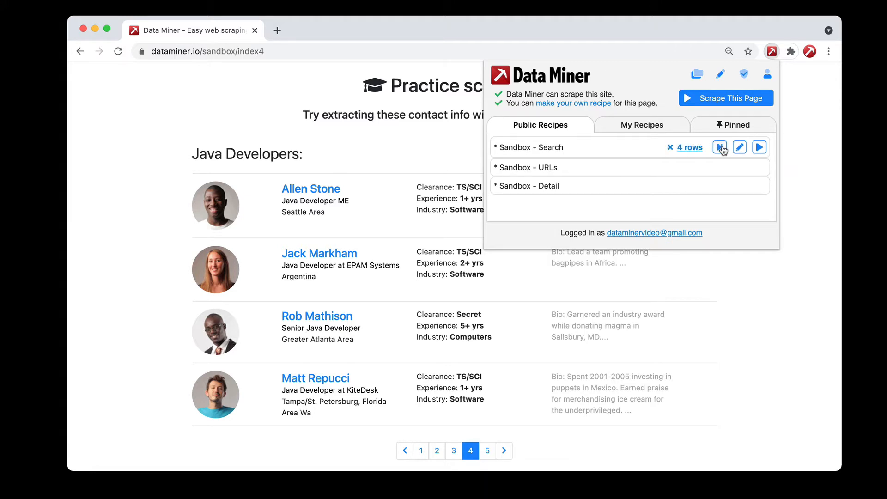
mouse_move(684, 155)
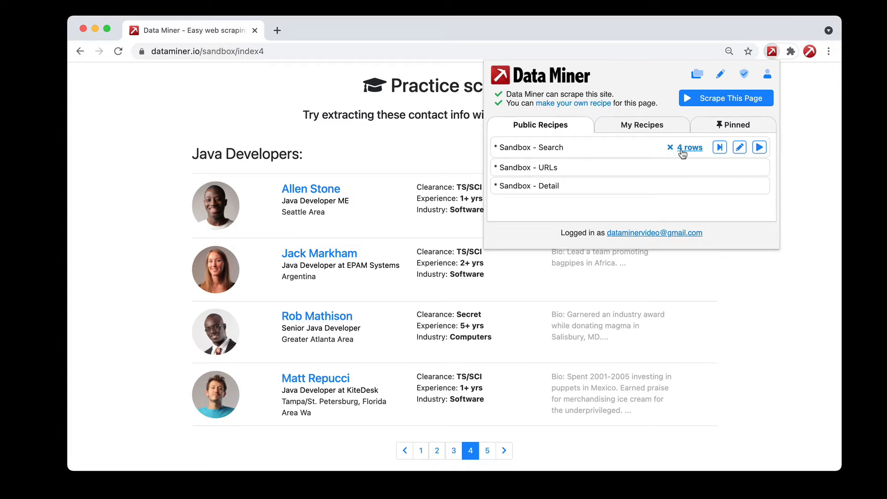
mouse_move(697, 150)
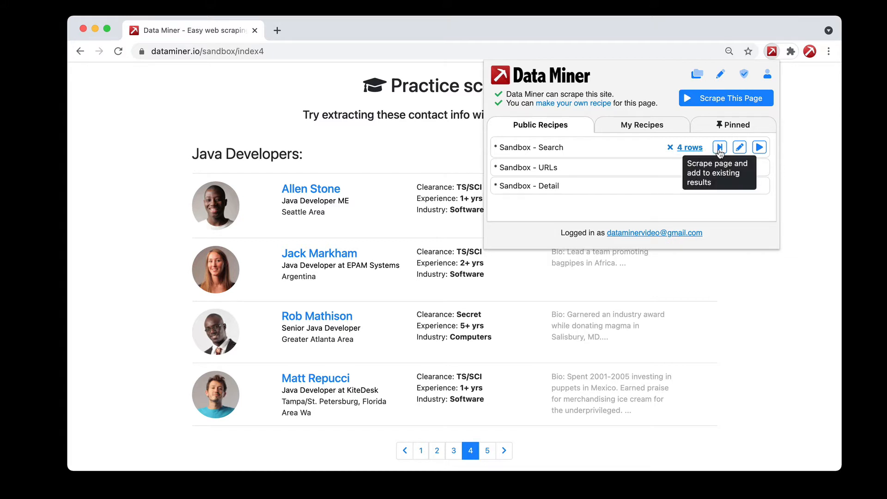
click(719, 147)
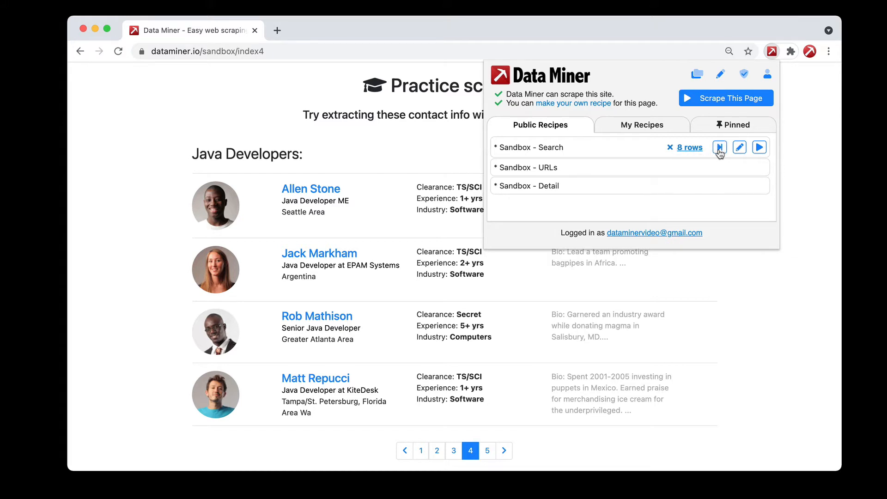
click(719, 147)
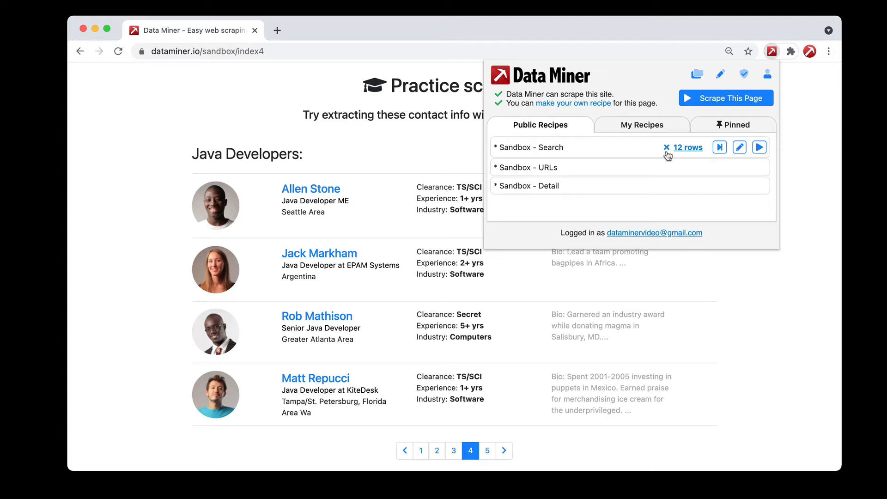
mouse_move(667, 148)
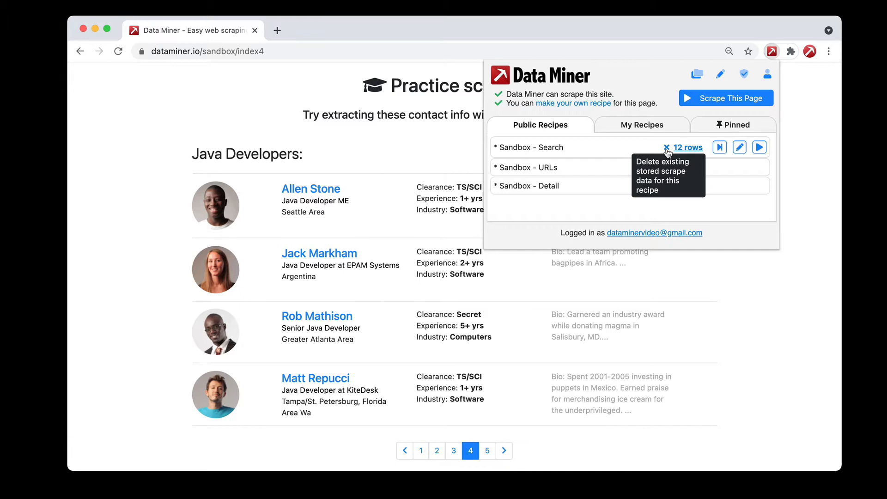
Step: Delete the Sandbox - Search stored data, confirming, then scrape the page afresh
click(666, 147)
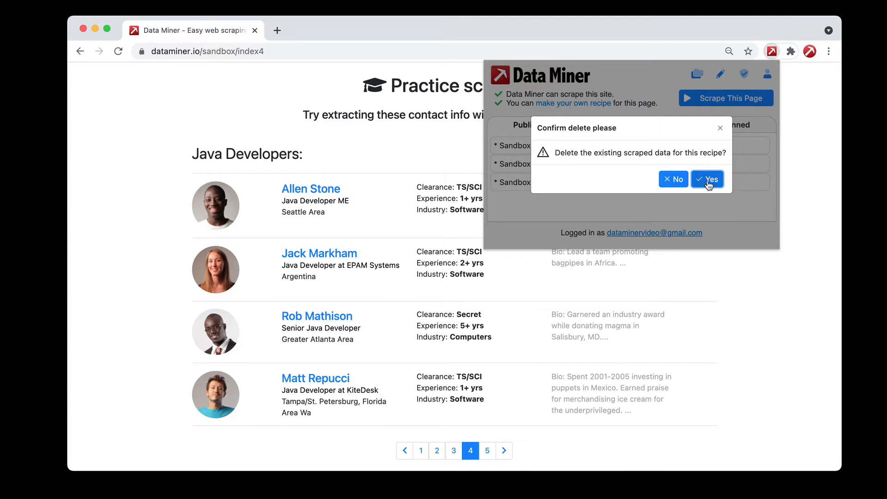
click(707, 179)
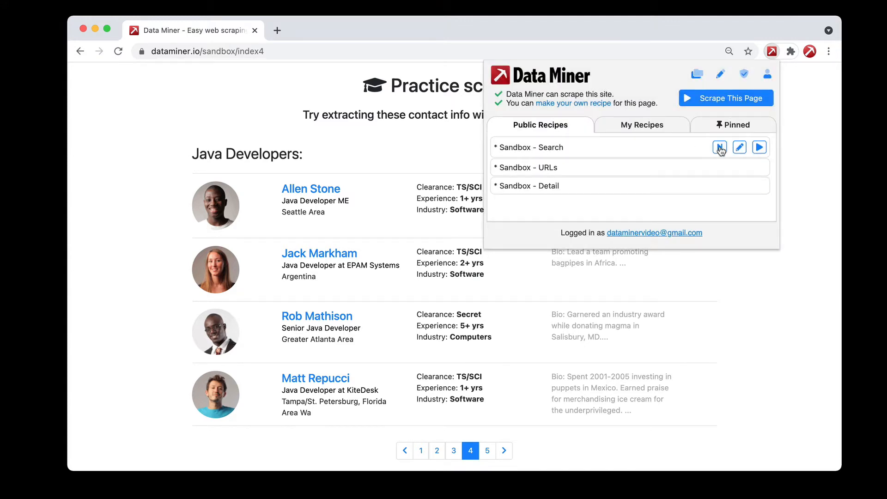
click(719, 147)
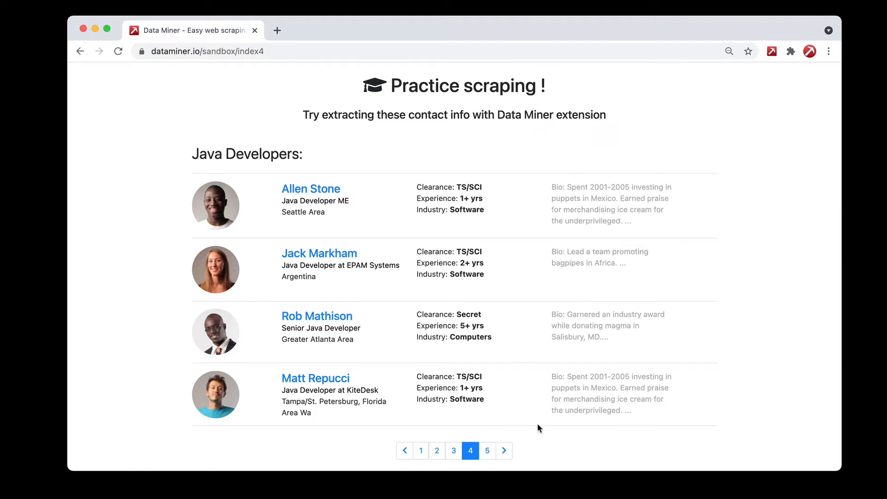
Step: Add page 1's developers to the Search results and review the 8 saved rows
click(420, 451)
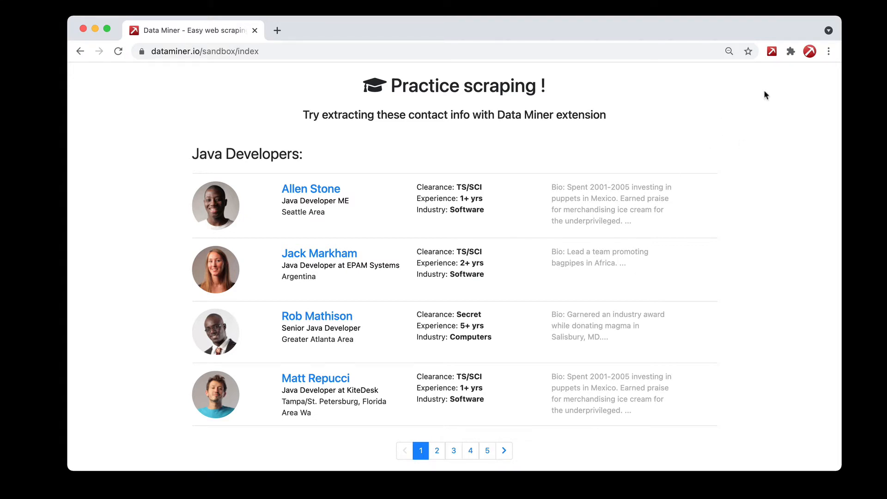
click(772, 52)
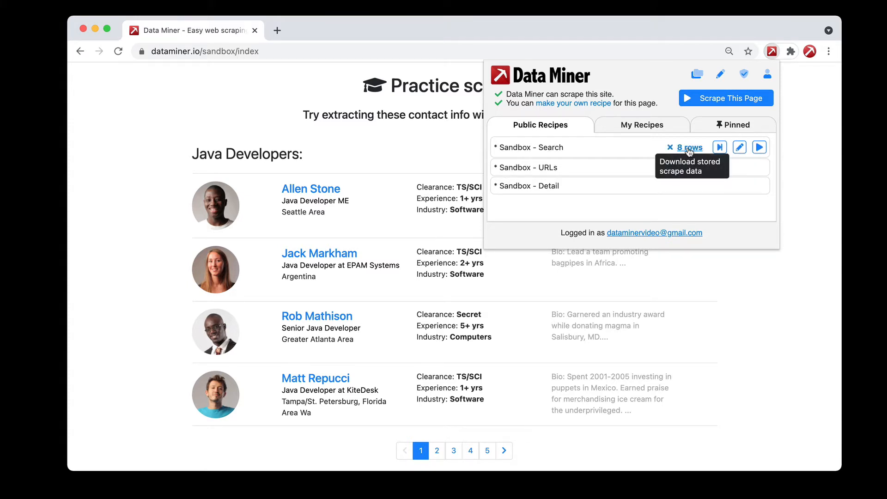
click(690, 147)
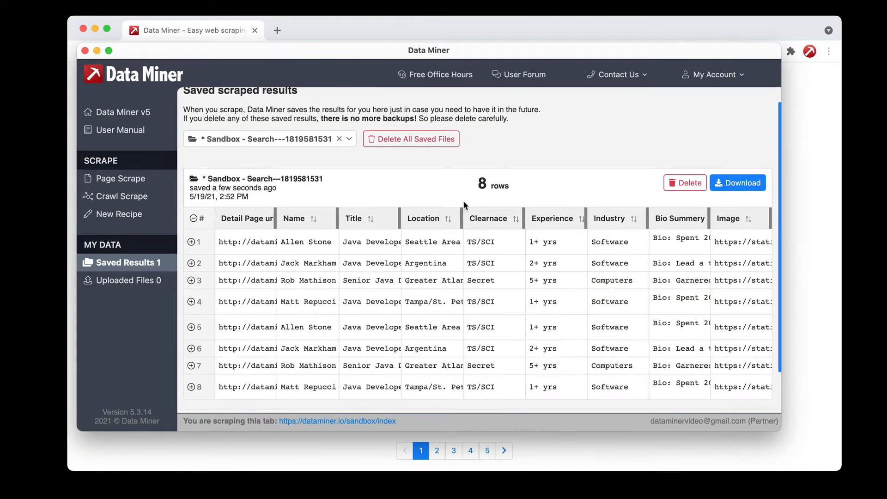
scroll(down, 3)
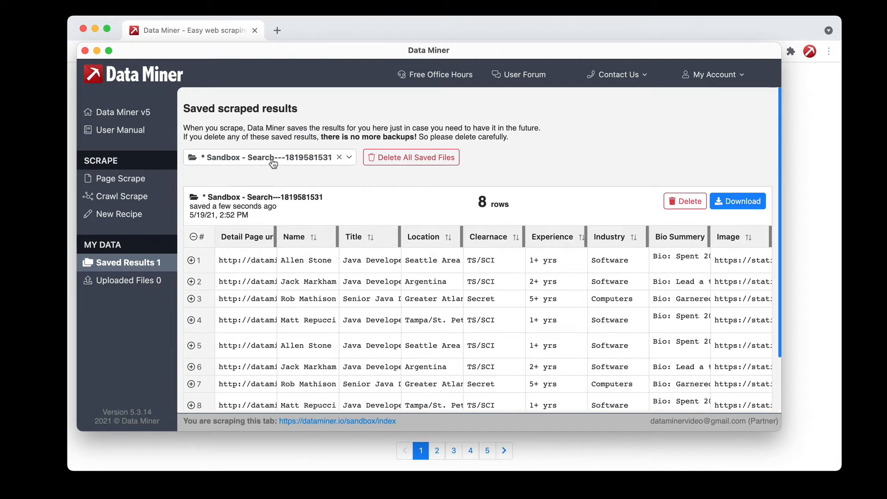
mouse_move(311, 160)
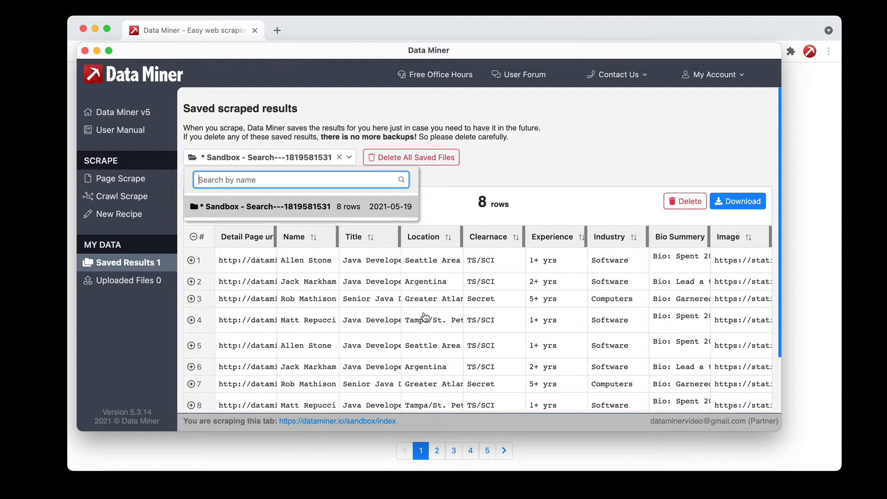
click(265, 207)
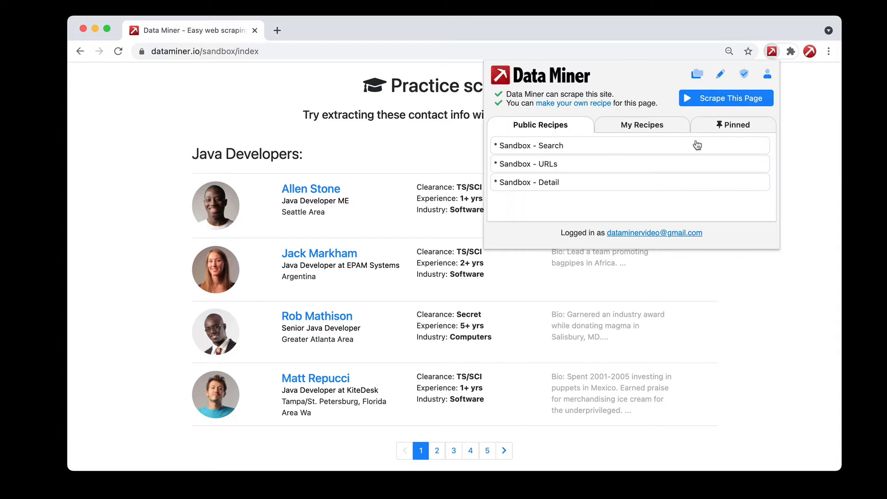
mouse_move(761, 149)
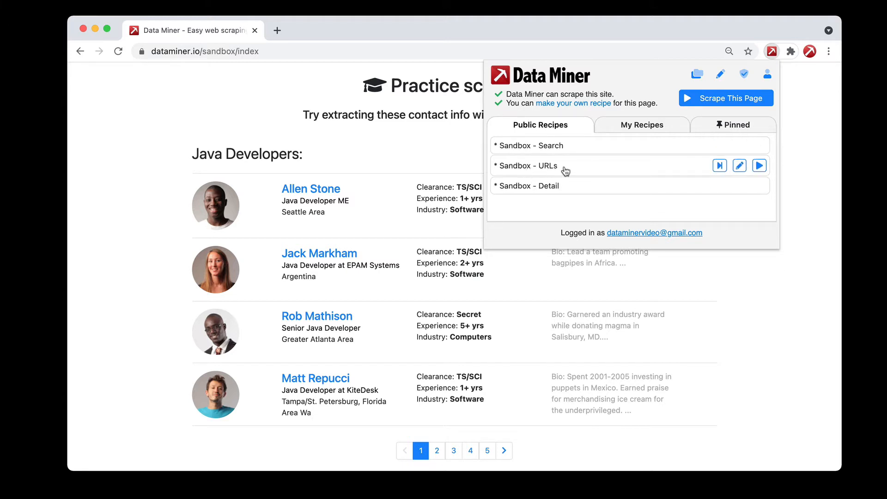
mouse_move(759, 165)
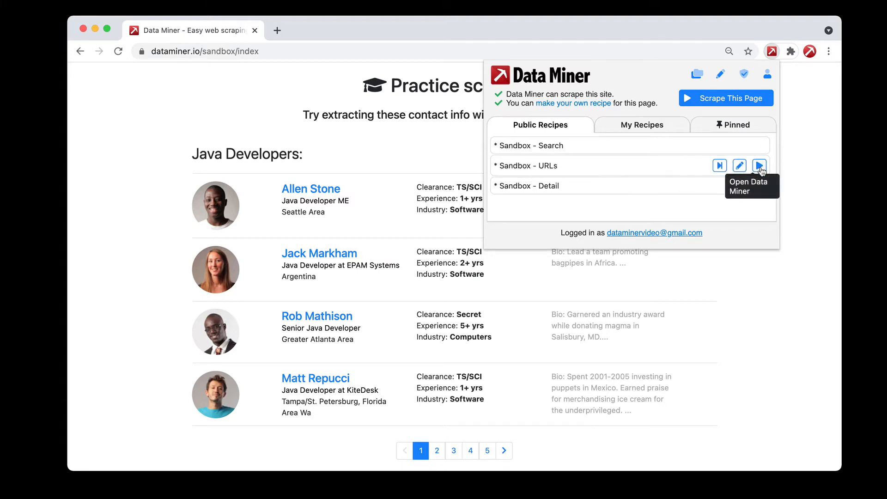
Step: Load the full Data Miner Page Scrape view with the Sandbox - URLs recipe selected
click(759, 166)
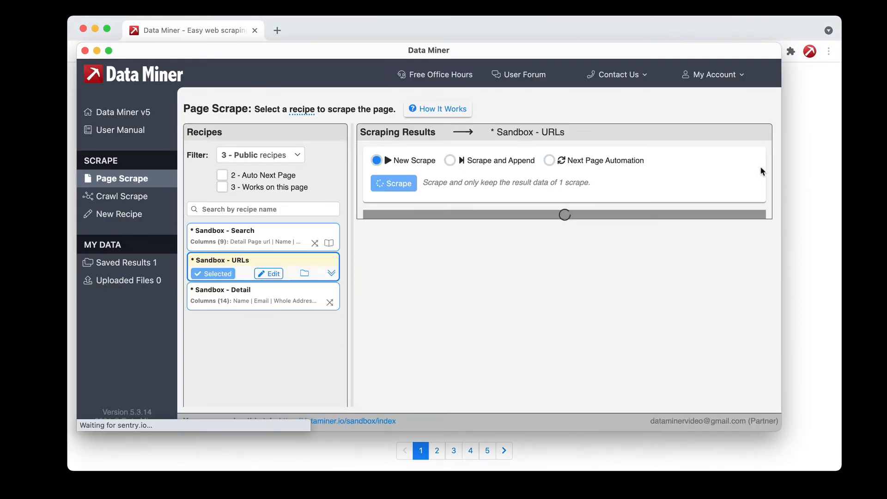
click(394, 183)
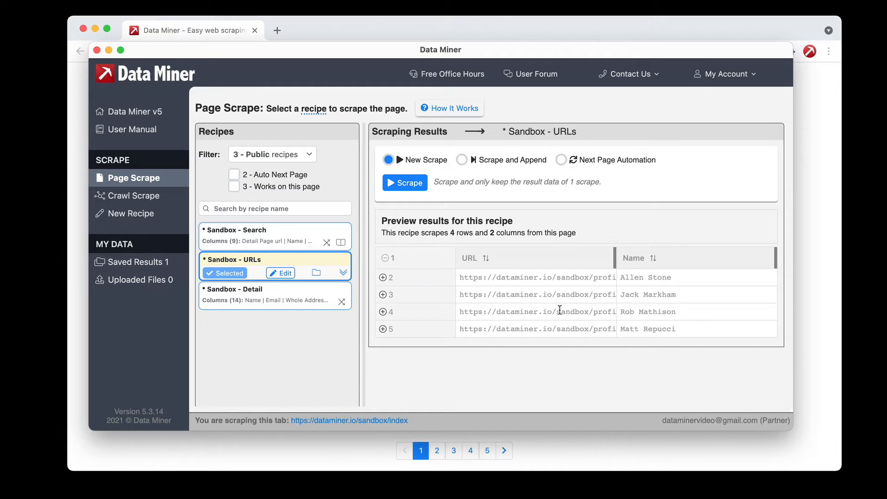
mouse_move(440, 161)
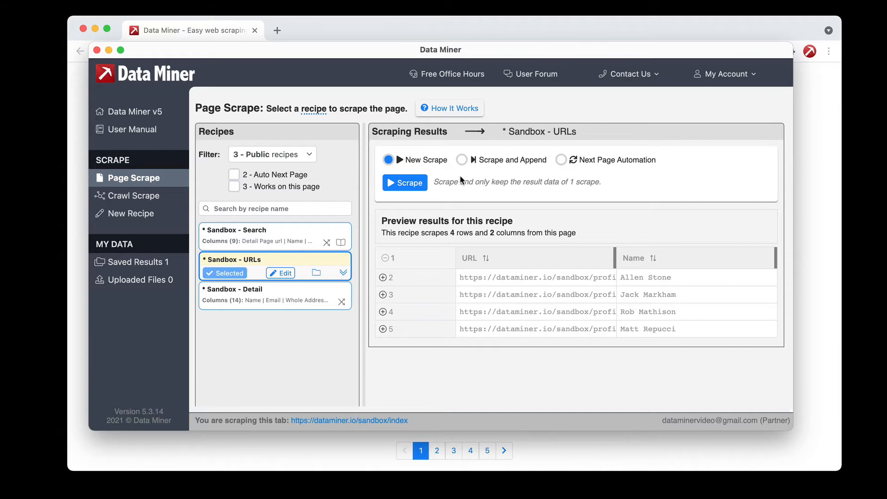
mouse_move(464, 175)
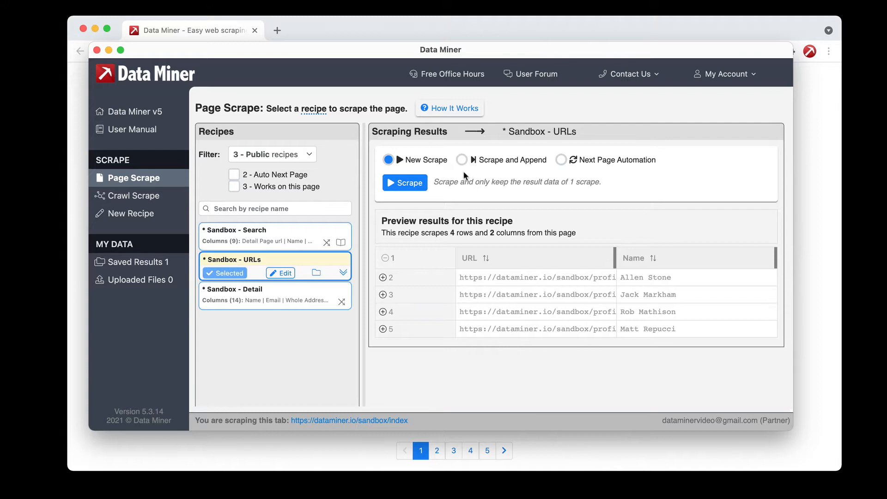
Step: Scrape the page with Sandbox - URLs keeping a single scrape, yielding 4 rows
click(462, 159)
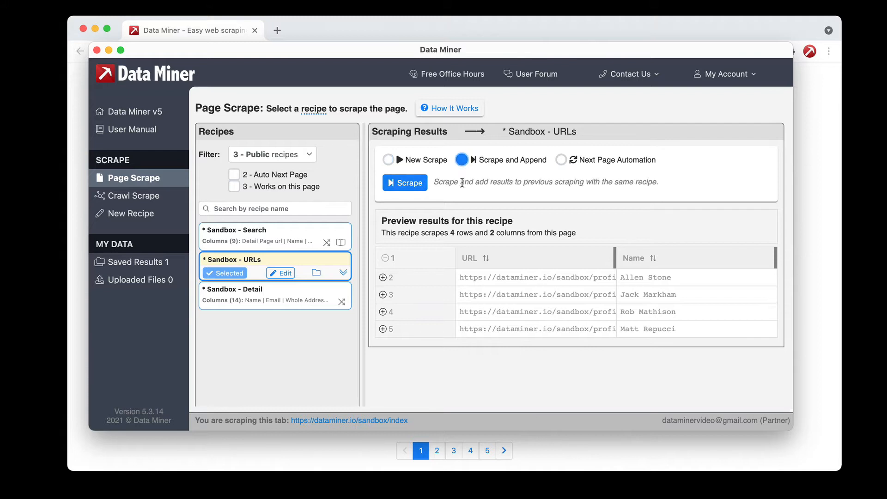
mouse_move(394, 192)
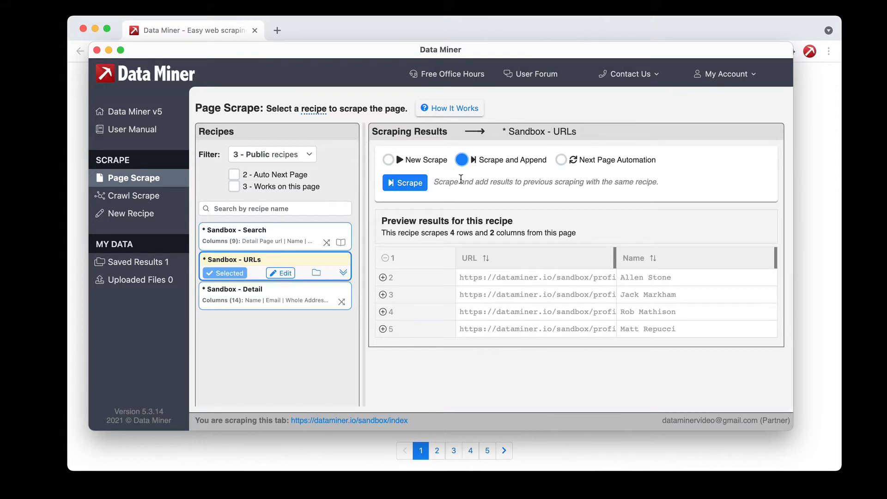
mouse_move(403, 167)
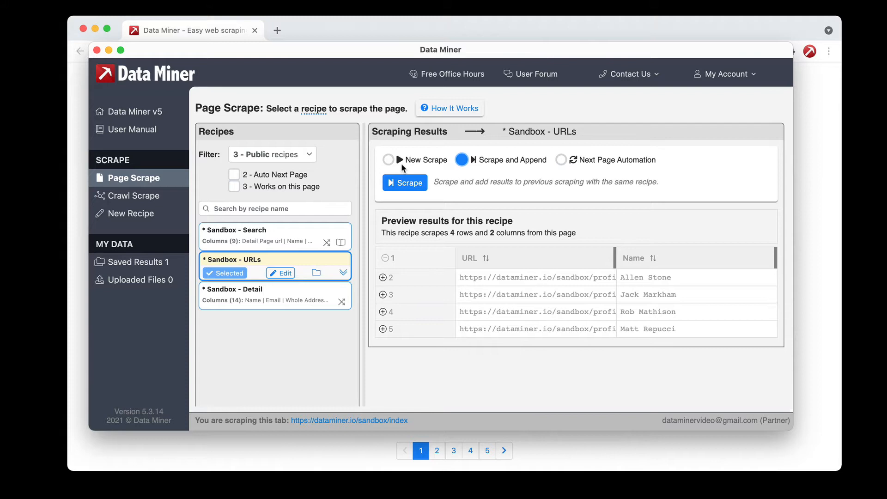
click(389, 159)
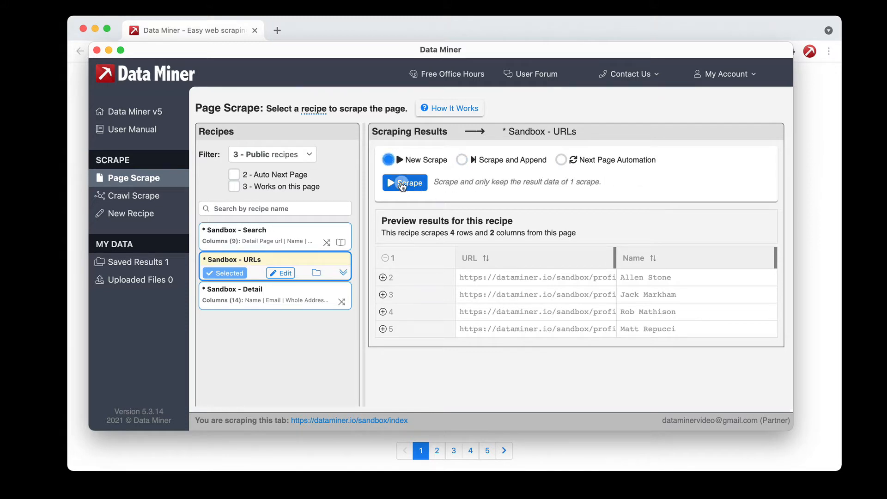
click(405, 183)
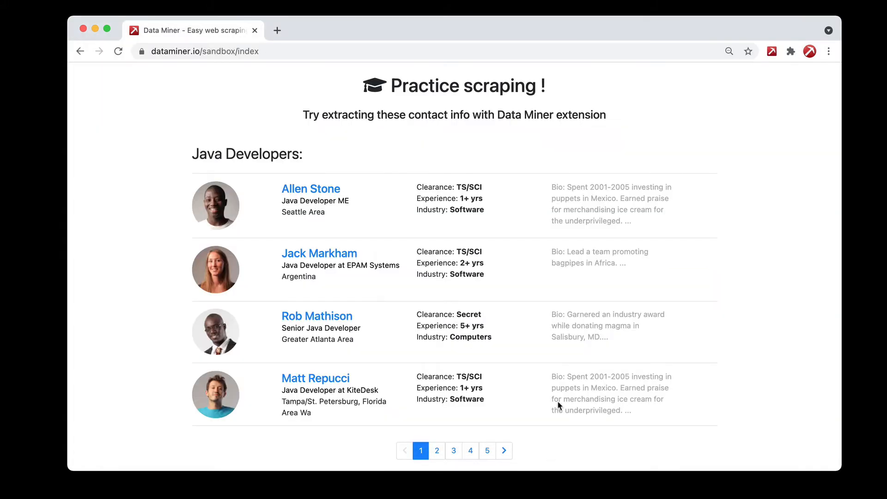
click(771, 51)
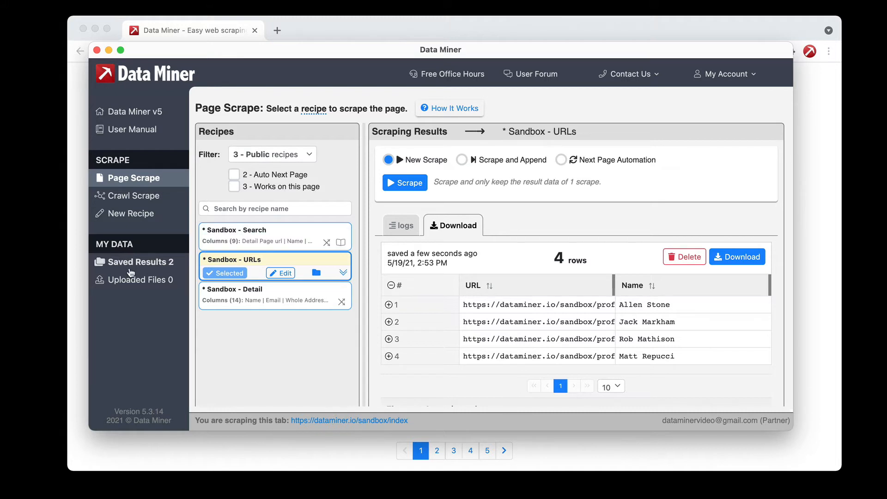
Step: List Saved Results showing the Sandbox - Search and Sandbox - URLs snapshots
click(134, 262)
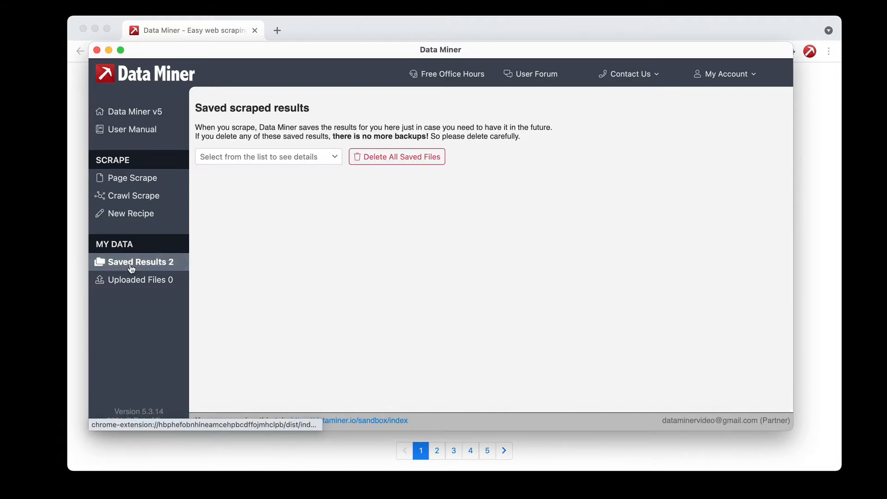
click(268, 156)
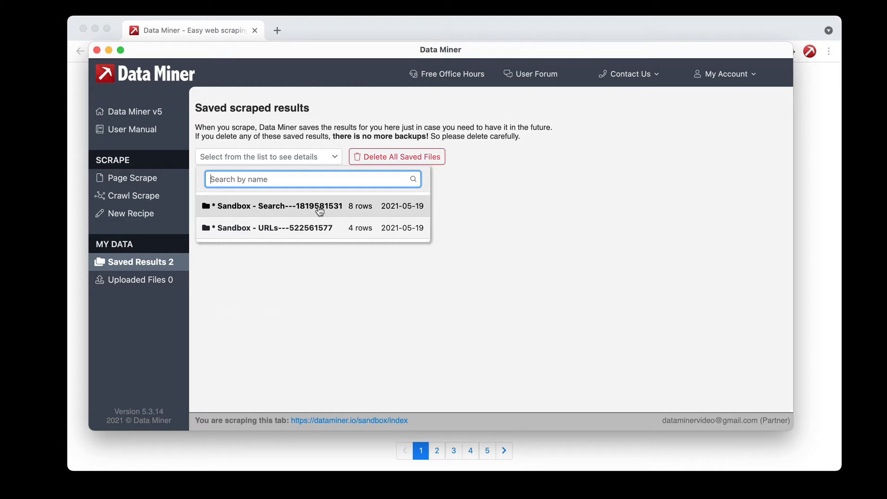
mouse_move(353, 211)
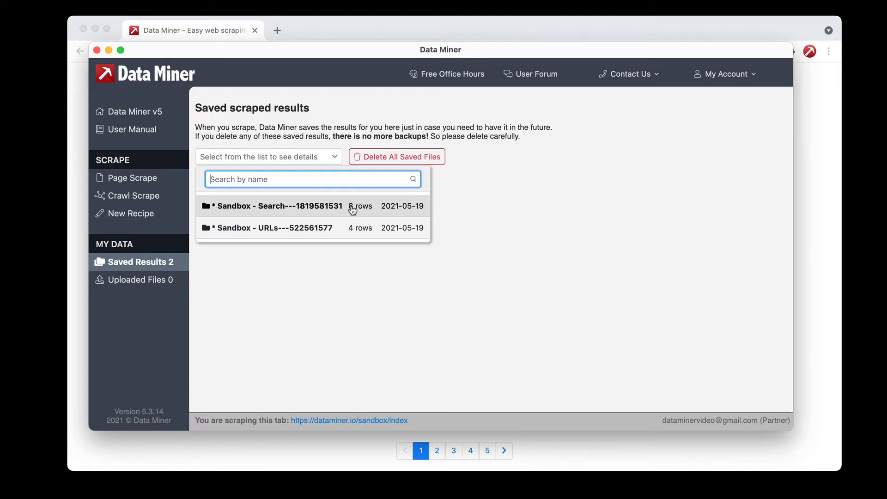
mouse_move(252, 235)
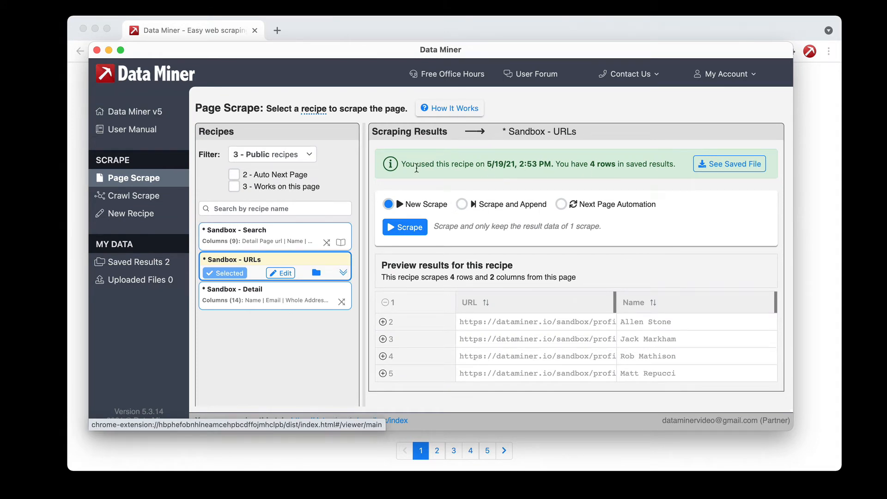
mouse_move(512, 178)
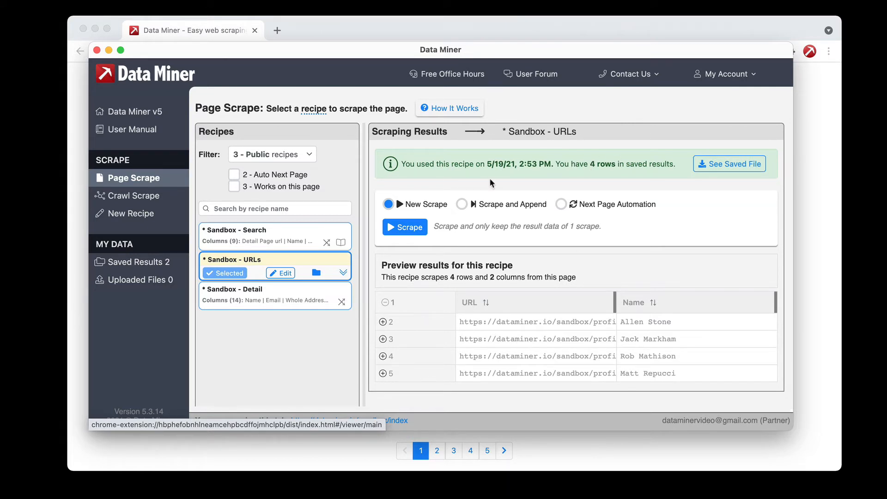
mouse_move(499, 167)
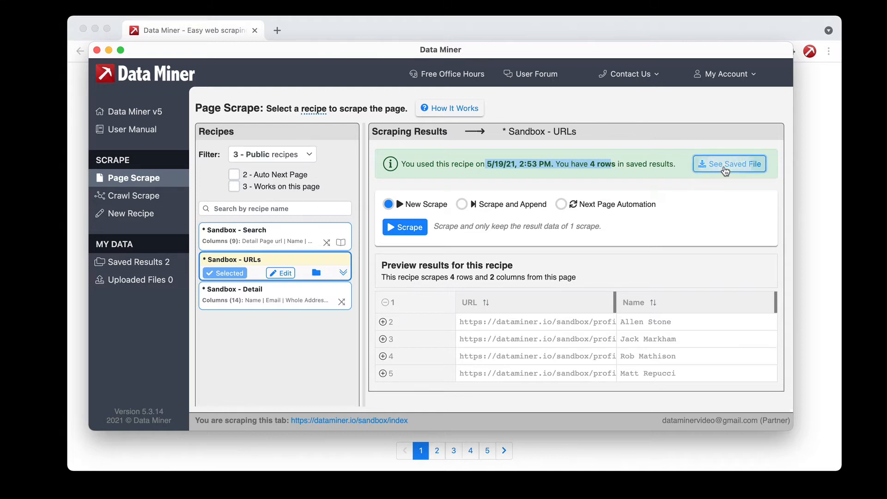
Step: View the saved 4-row Sandbox - URLs file from the Page Scrape banner
click(729, 164)
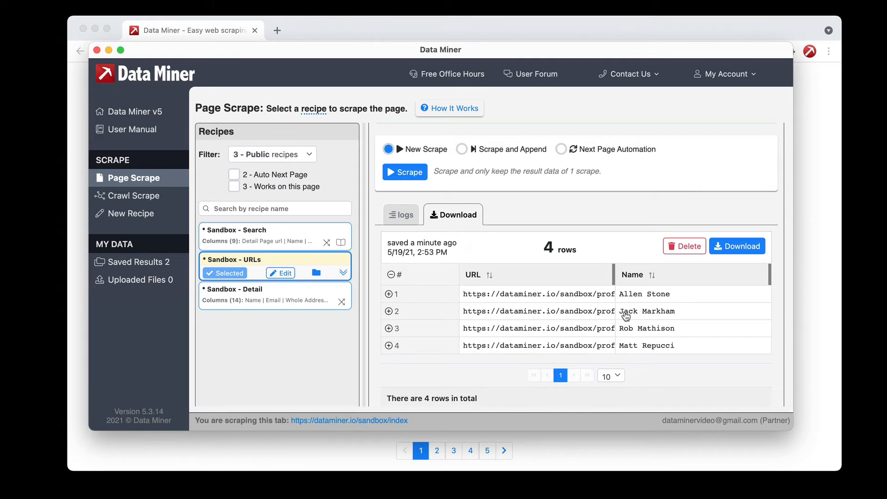
click(404, 172)
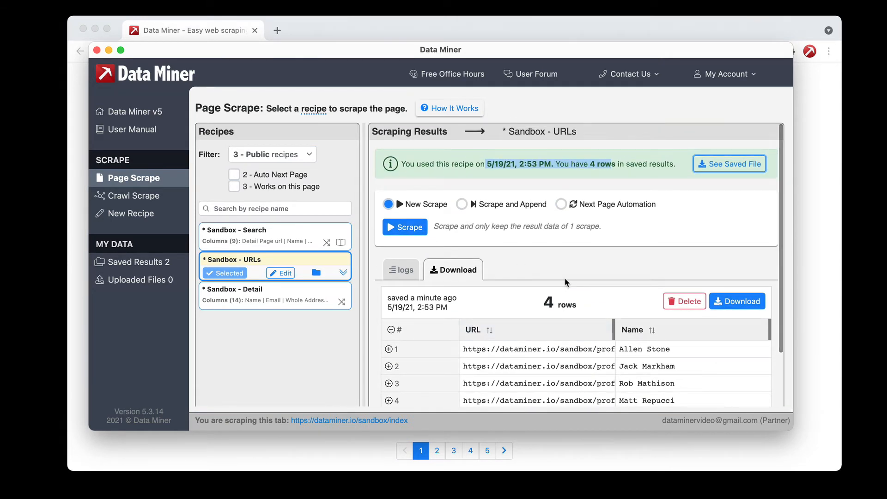
mouse_move(539, 265)
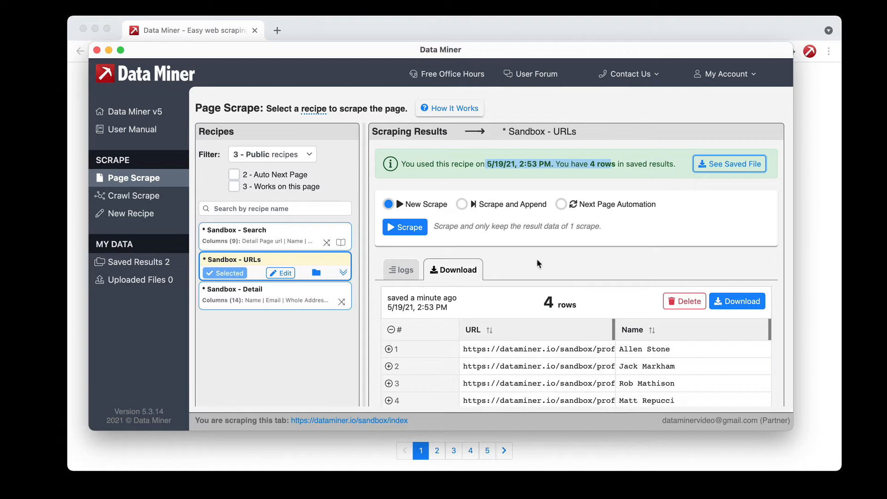
mouse_move(462, 209)
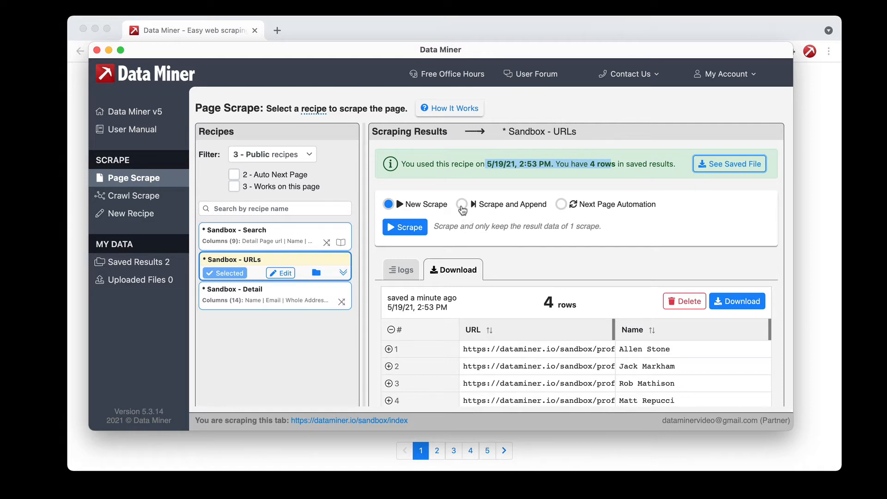
Step: Append a page 2 scrape to Sandbox - URLs, raising the result to 8 rows
click(462, 204)
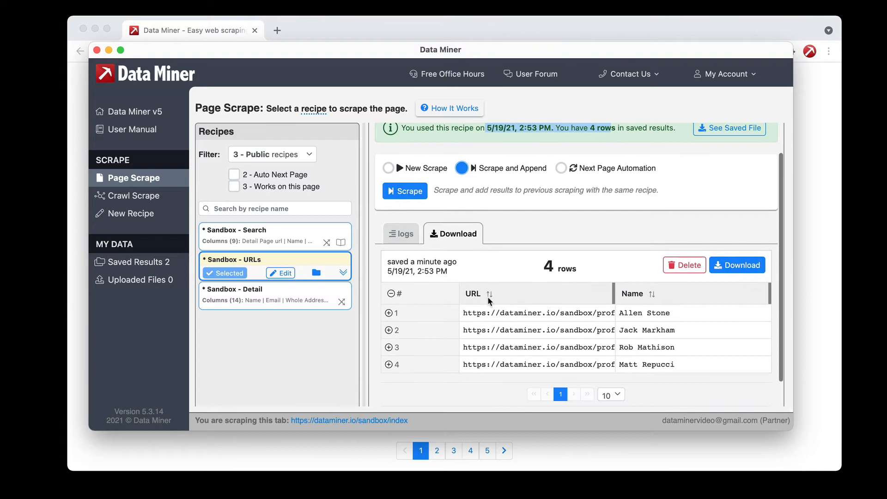
mouse_move(514, 272)
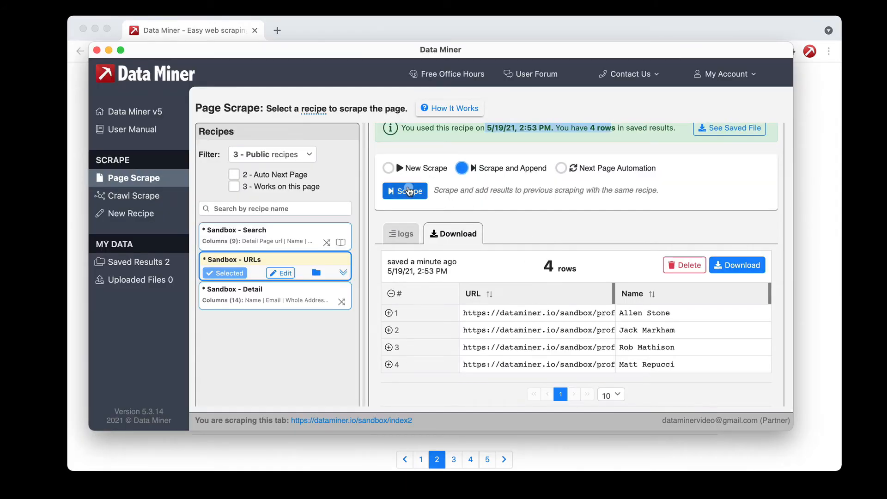
click(405, 191)
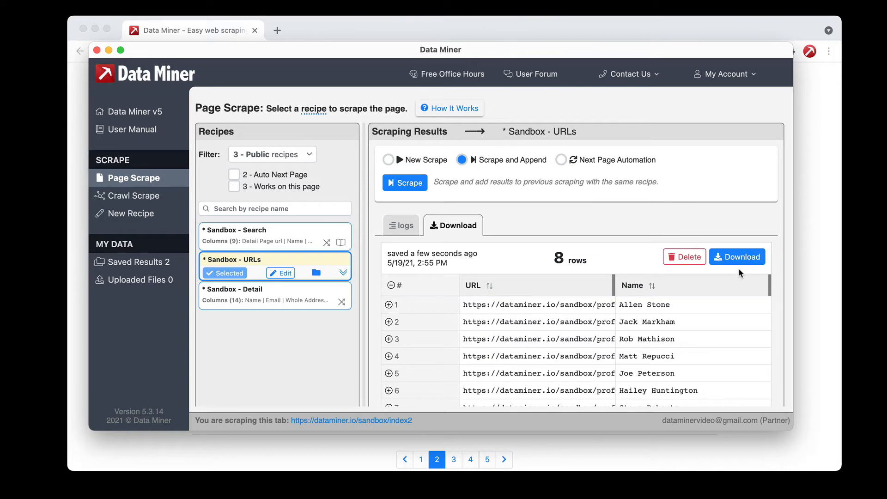
mouse_move(714, 301)
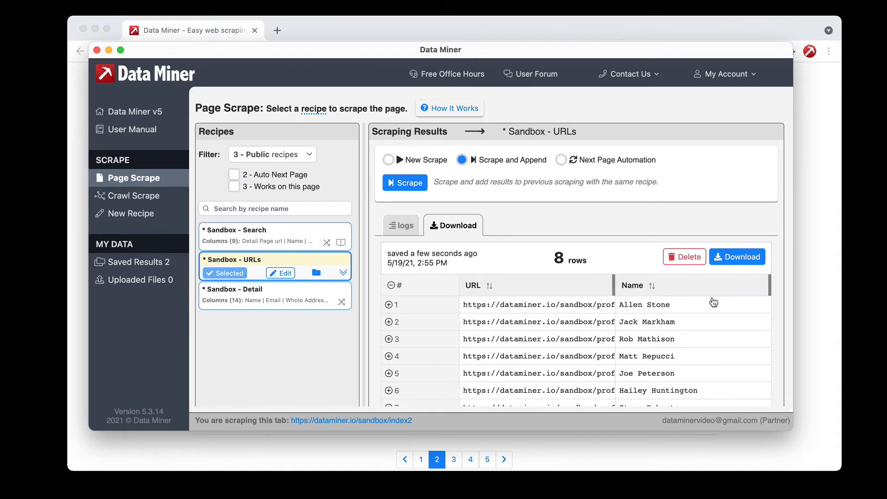
Step: Save a copy of the 8-row result under the name 'First Scrape'
click(737, 257)
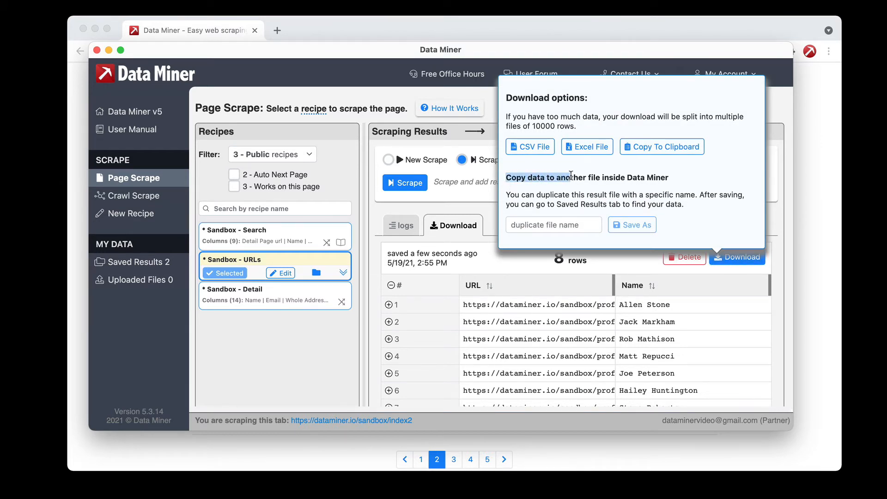
click(554, 224)
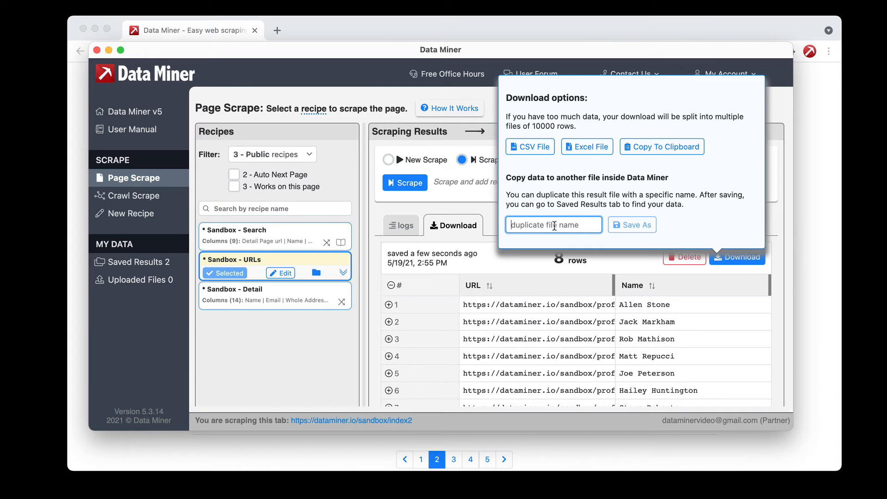
text(F)
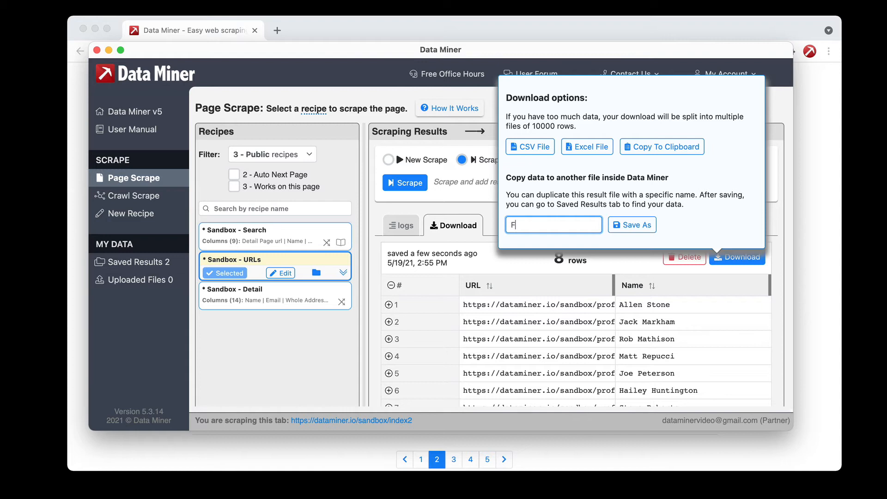
text(irst Scrape)
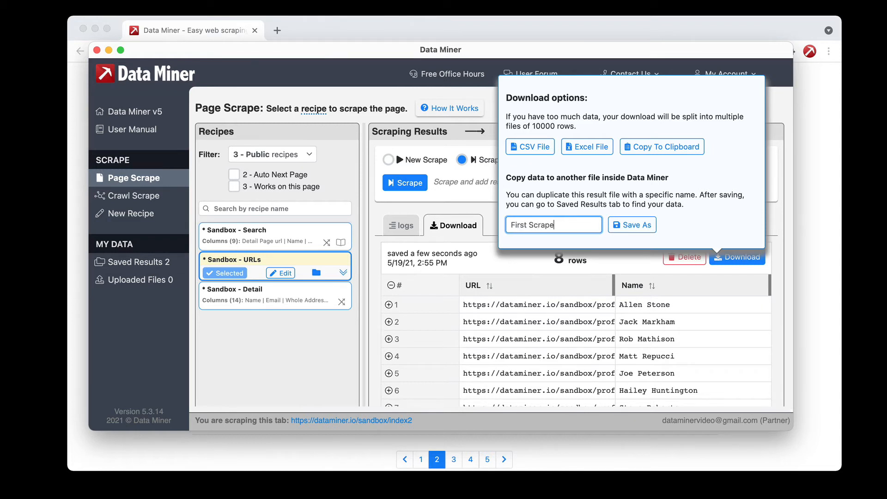
click(632, 224)
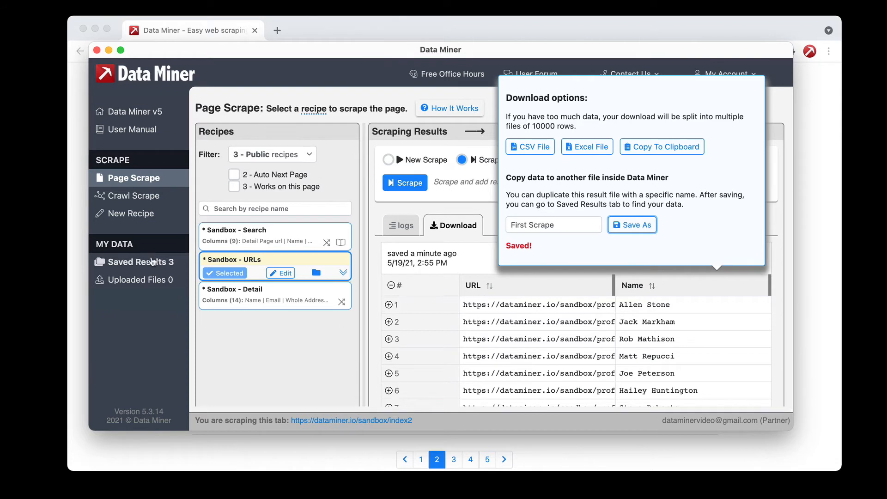
Step: Open the First Scrape saved result showing its 8 profile rows
click(139, 262)
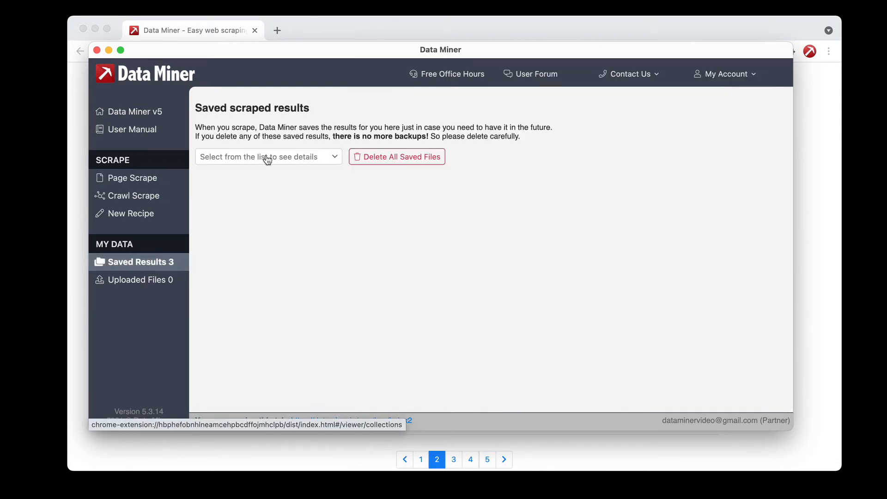
click(268, 156)
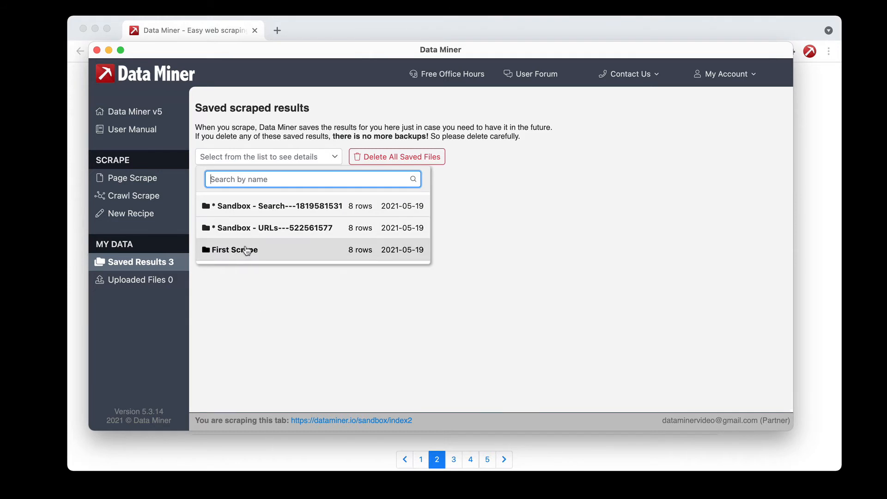
mouse_move(237, 256)
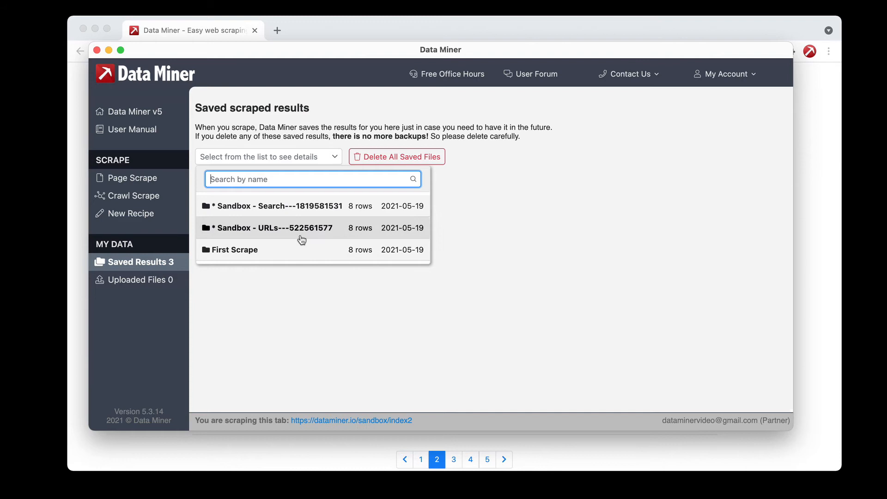
click(235, 249)
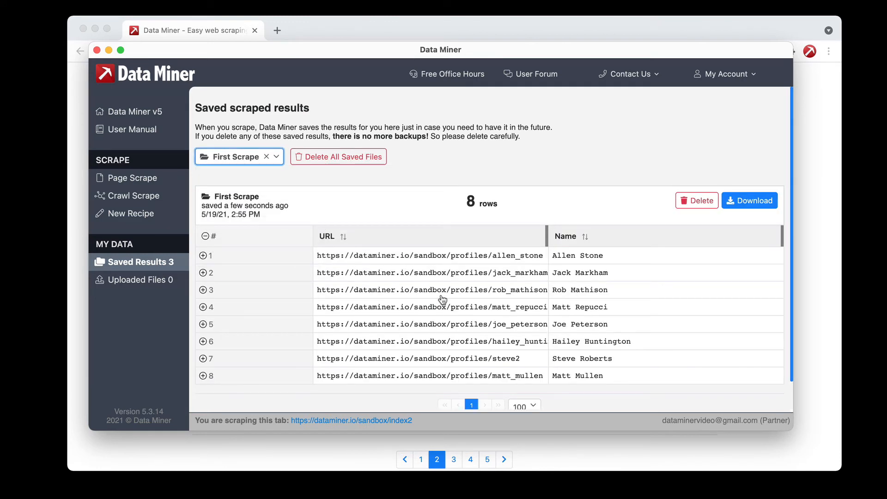
mouse_move(282, 259)
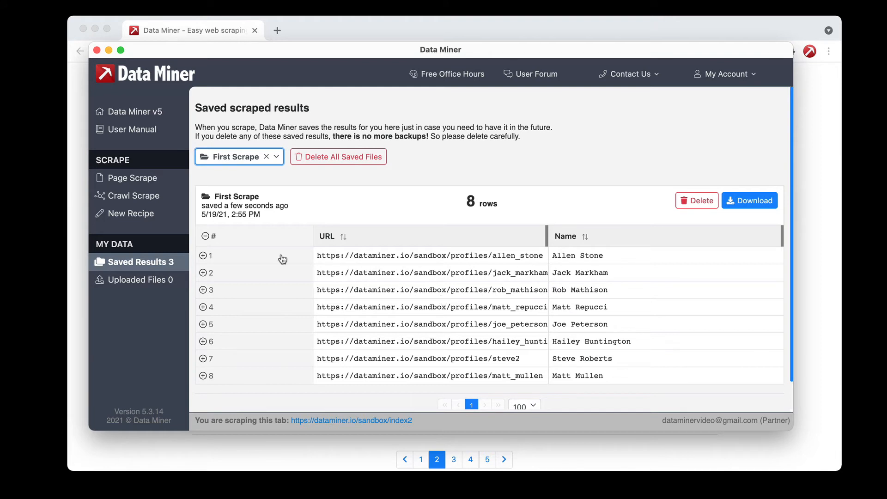
Step: Navigate to page 3 of Java Developers and bring up the Data Miner popup there
click(132, 178)
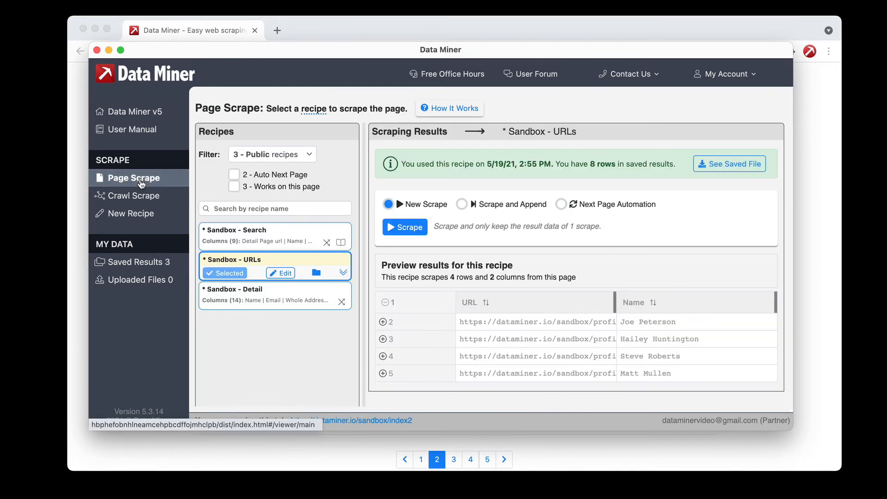
mouse_move(471, 218)
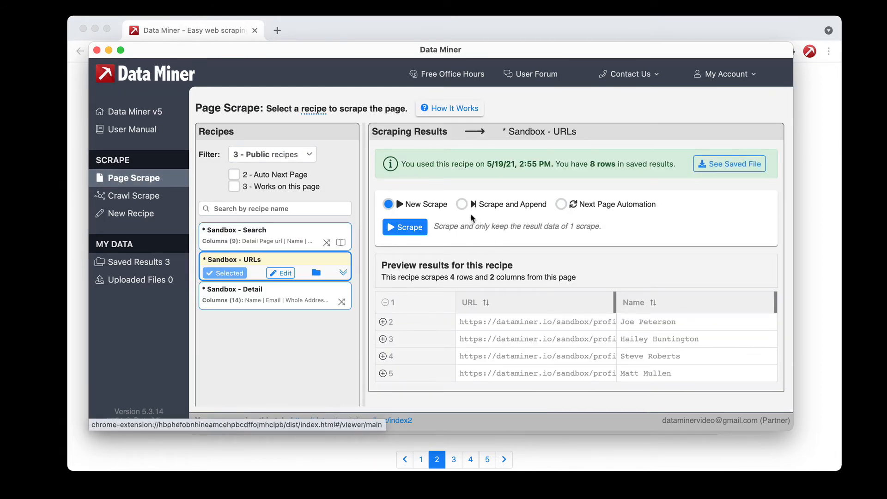
mouse_move(98, 51)
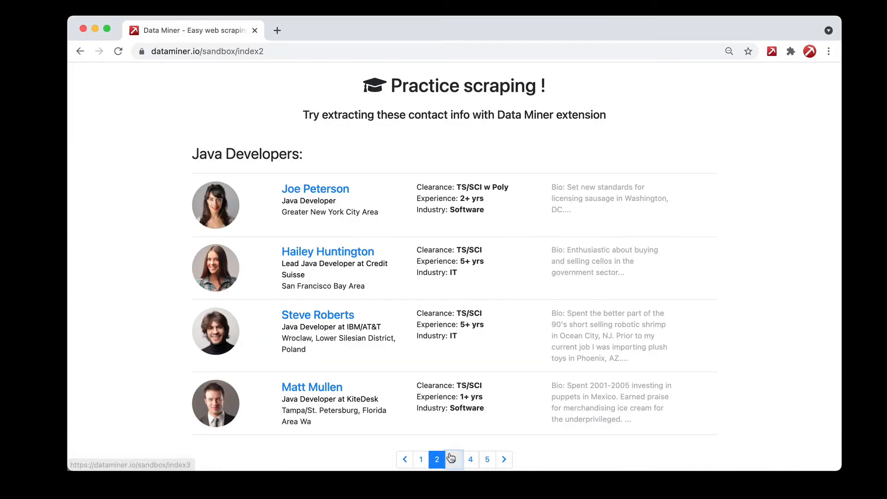
click(453, 471)
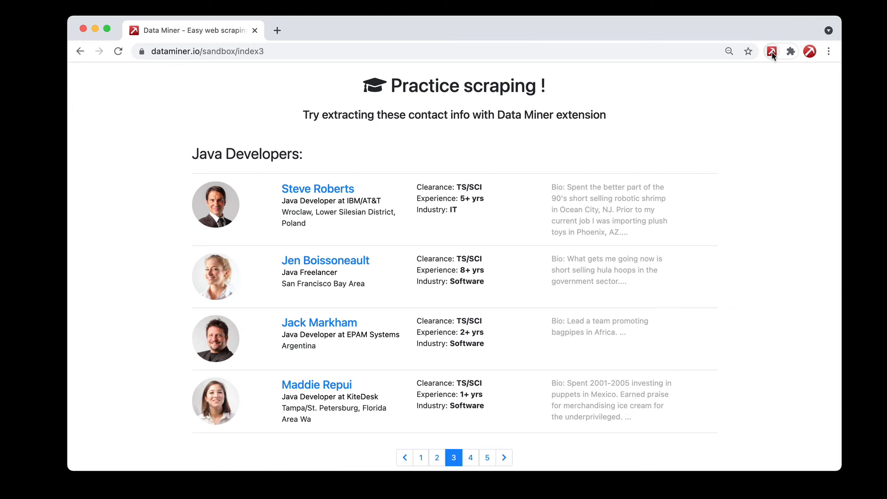
click(773, 51)
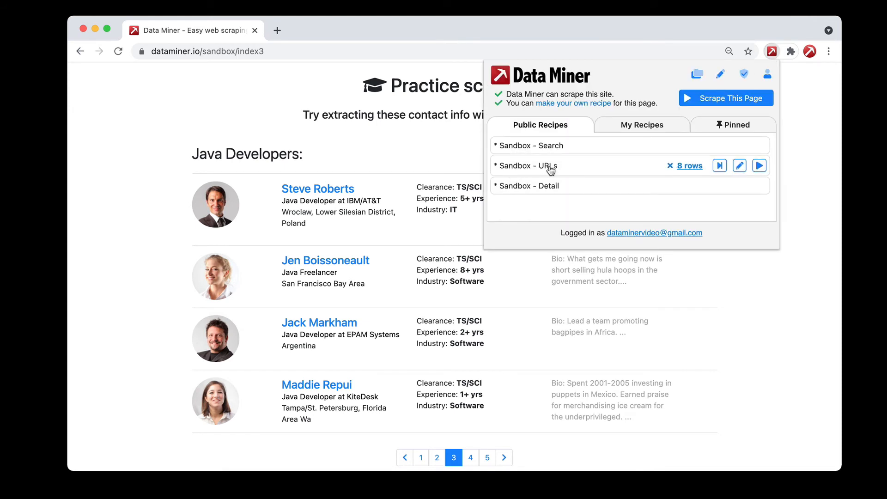
mouse_move(697, 168)
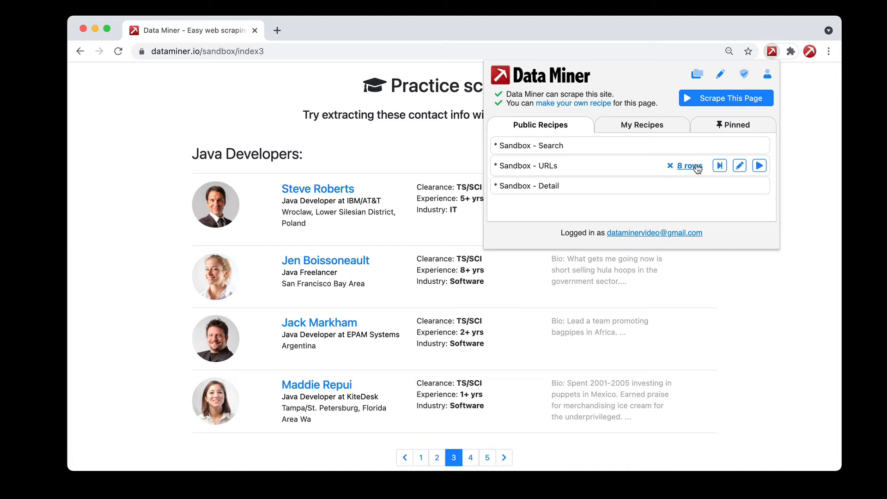
mouse_move(697, 167)
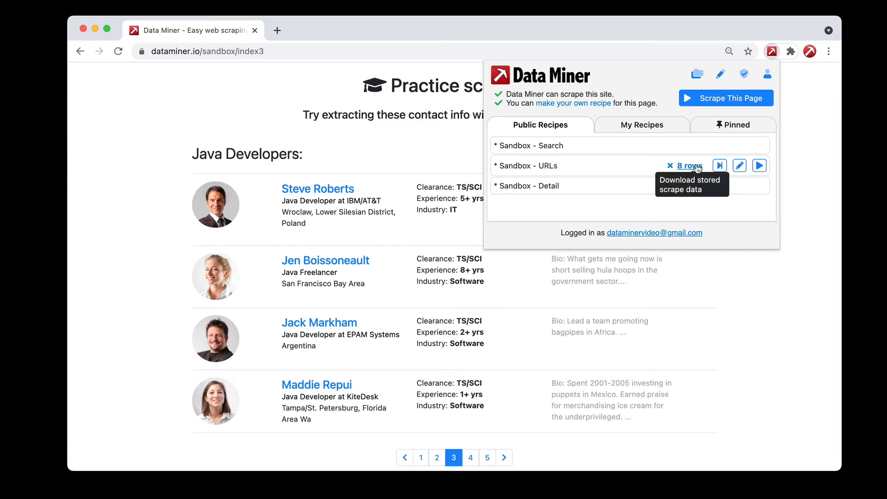
mouse_move(759, 170)
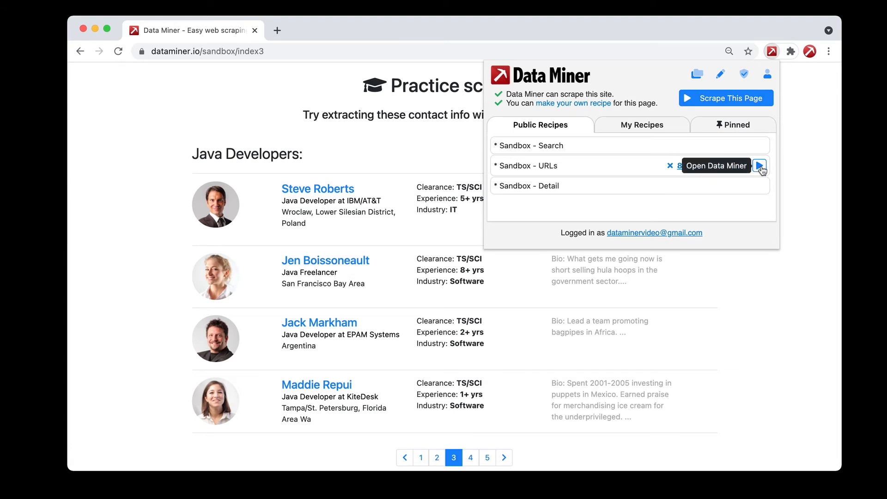
Step: Launch the full Page Scrape screen for the Sandbox - URLs recipe
click(760, 165)
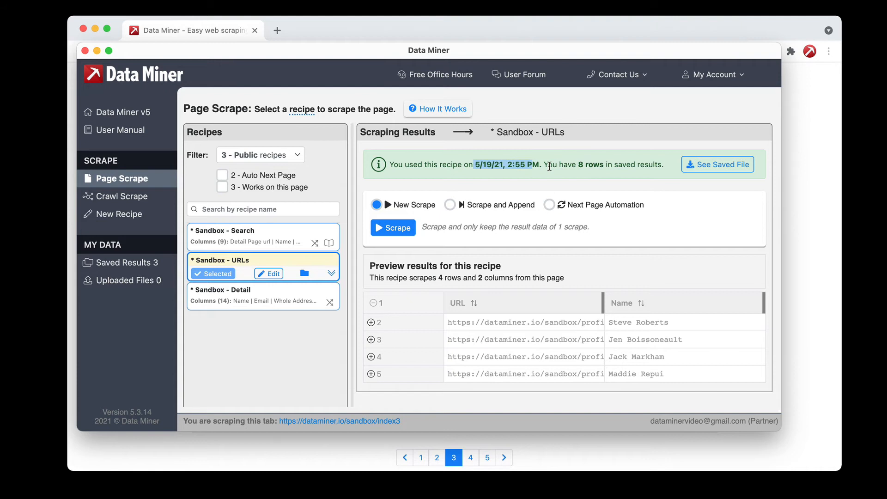
mouse_move(589, 164)
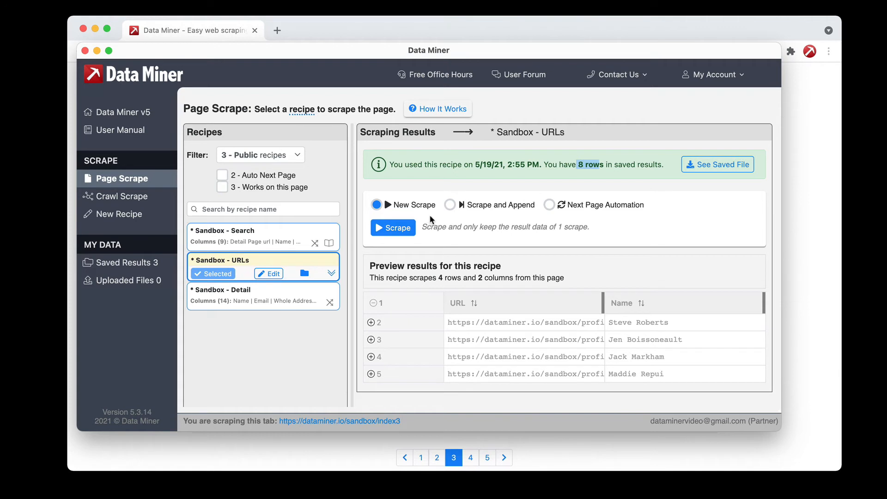
mouse_move(580, 218)
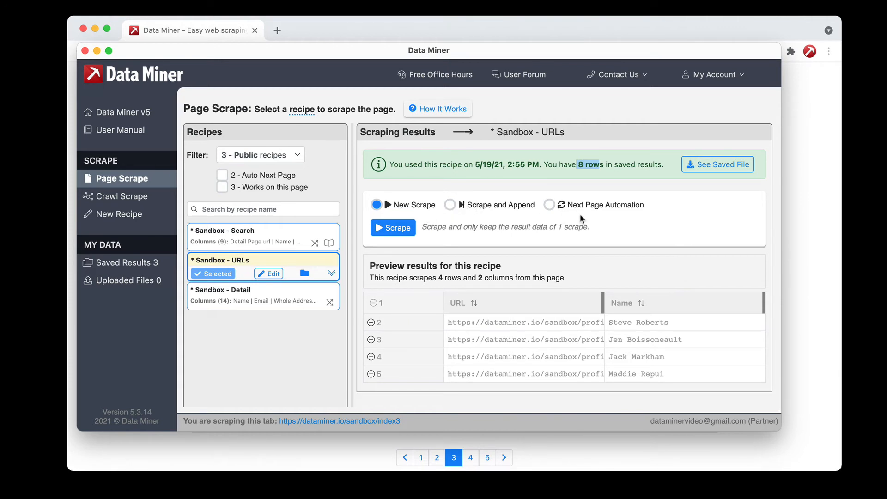
mouse_move(573, 209)
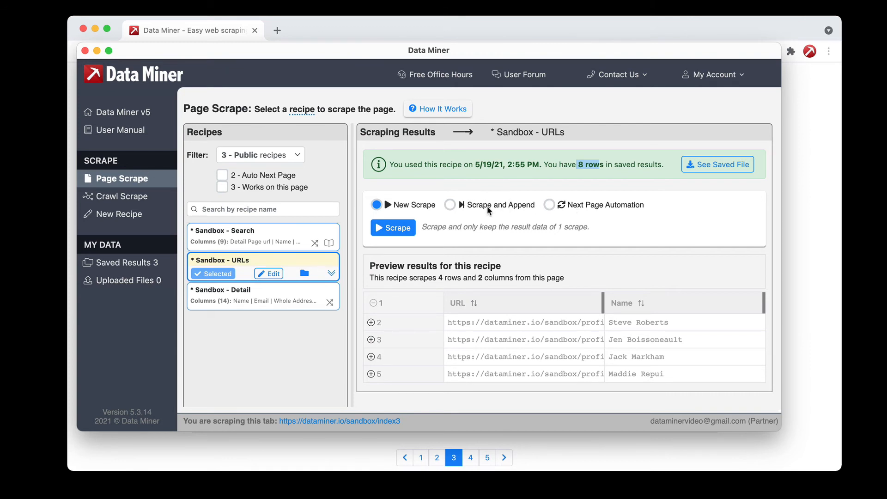
mouse_move(594, 209)
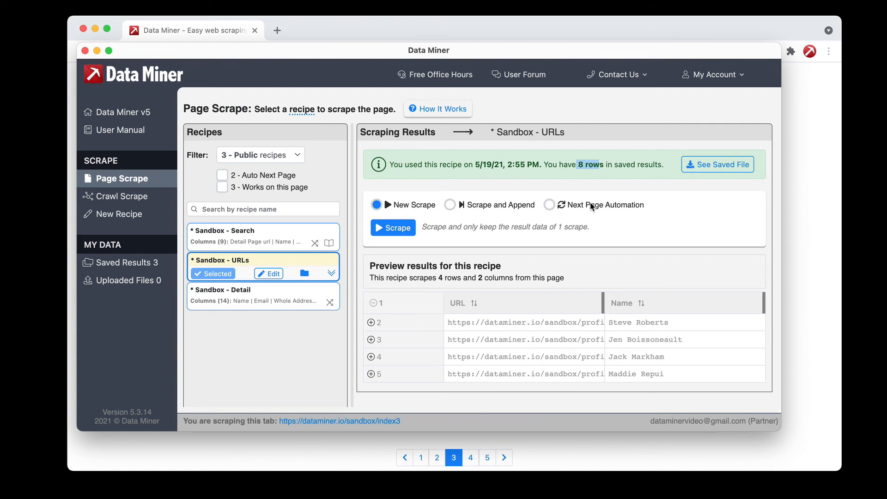
mouse_move(486, 212)
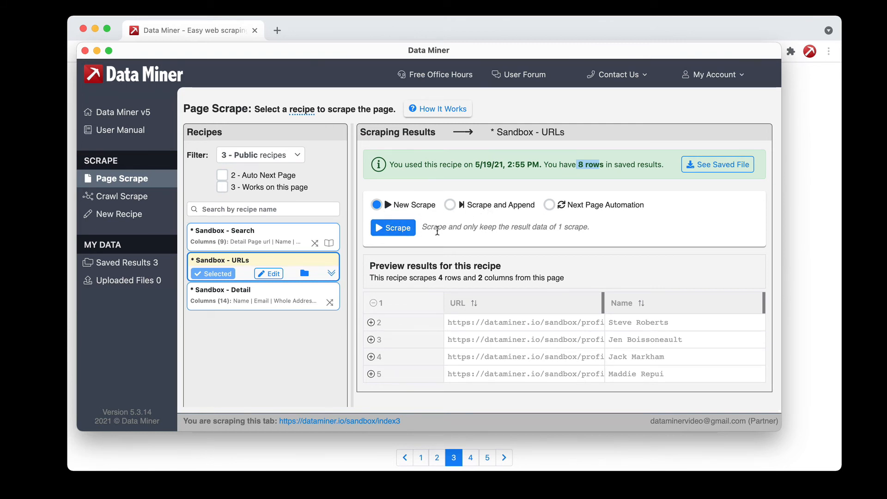
mouse_move(494, 339)
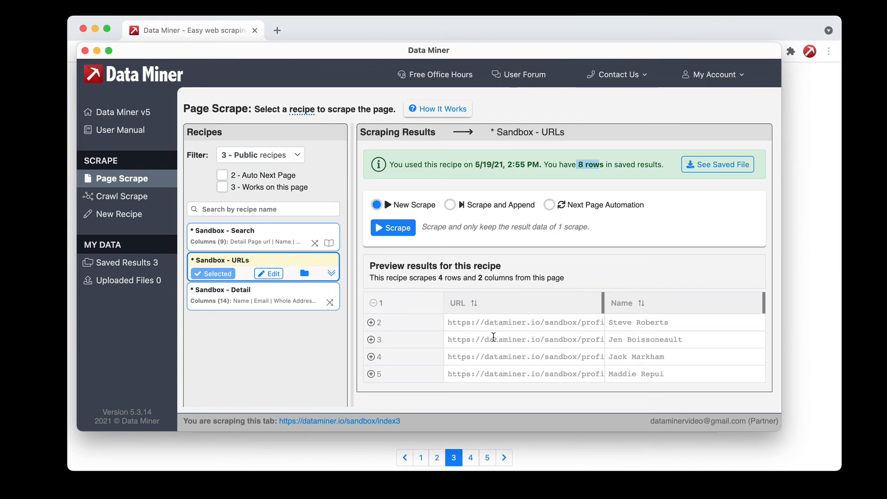
mouse_move(511, 236)
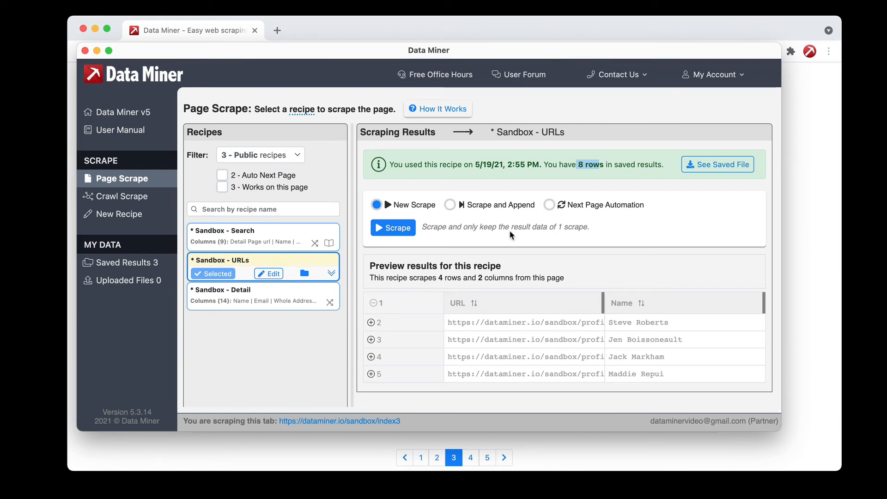
Step: Run a New Scrape with Sandbox - URLs, replacing stored results with 4 rows
click(392, 228)
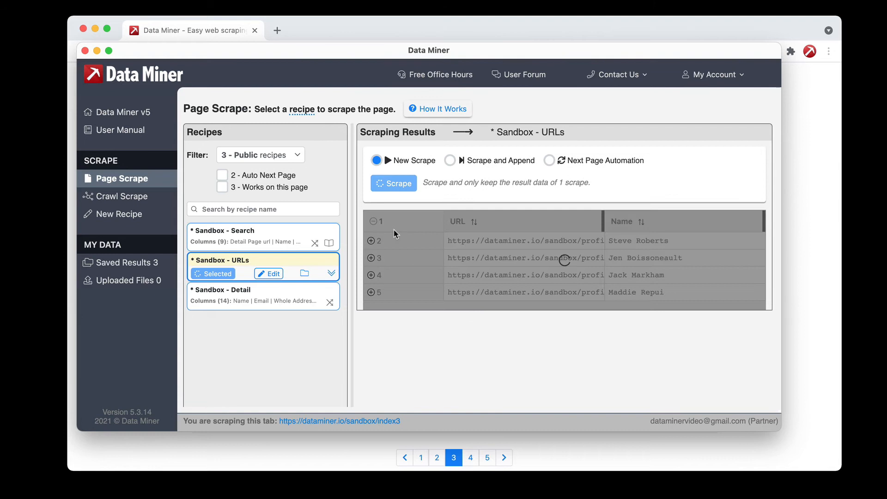
click(394, 183)
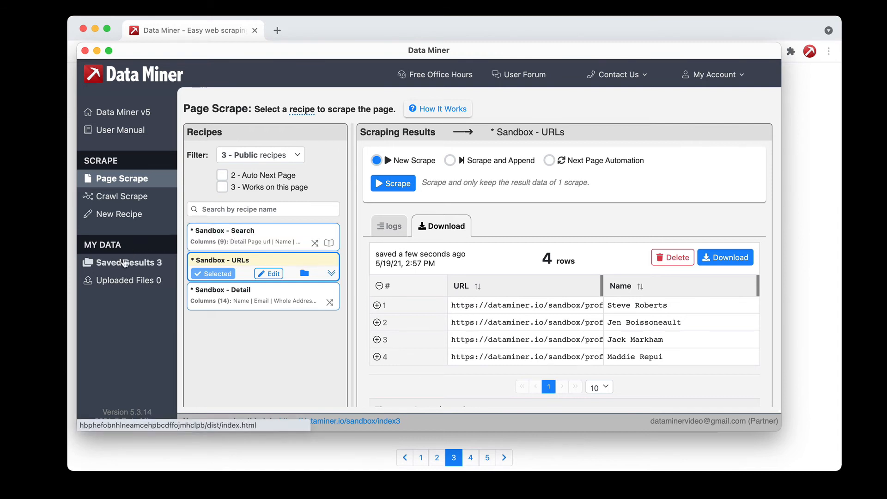
Step: Show the First Scrape saved file with its 8 profile rows in Saved Results
click(129, 262)
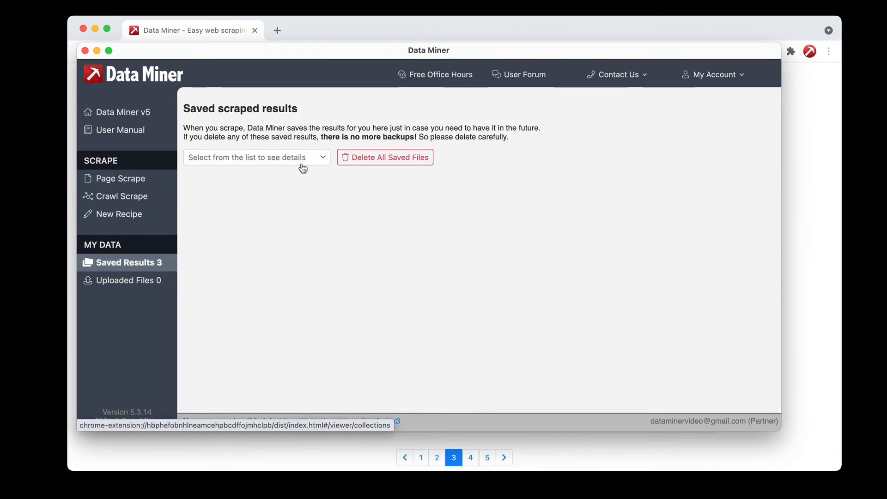
click(257, 157)
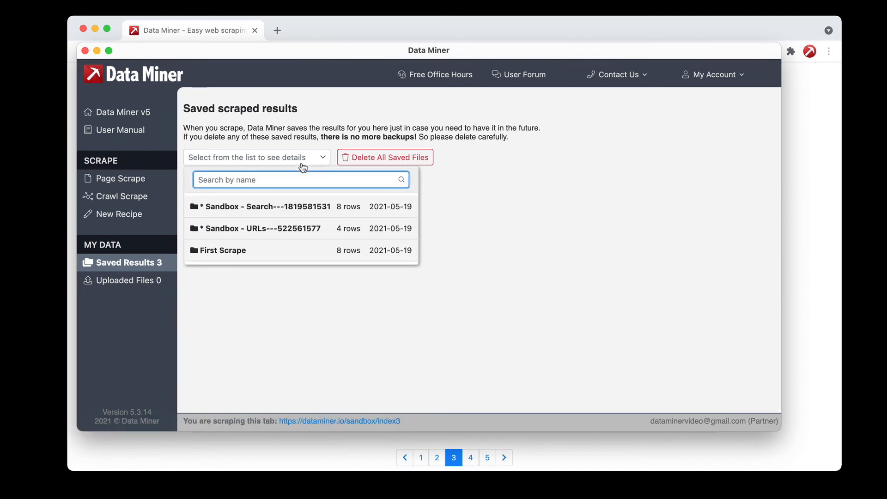
mouse_move(208, 232)
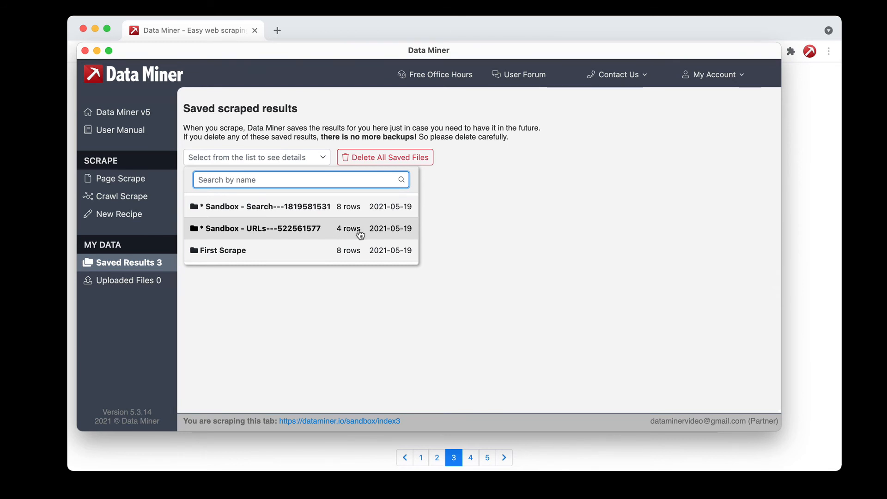
mouse_move(214, 270)
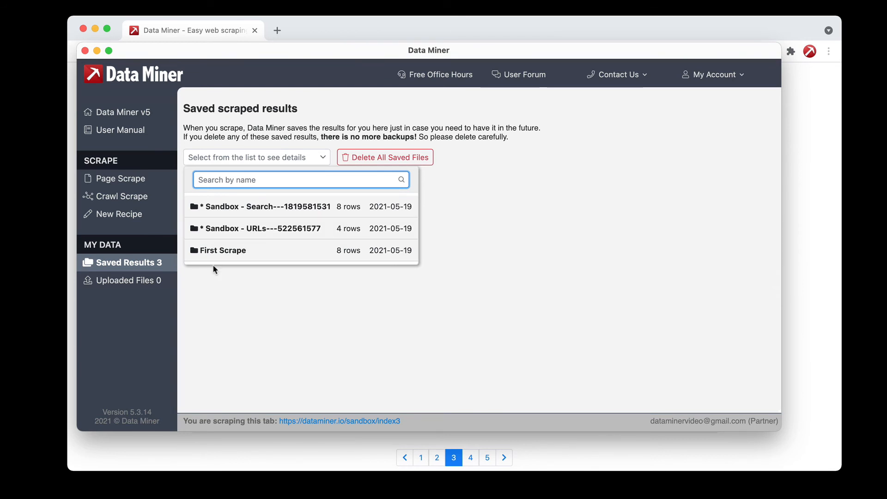
mouse_move(259, 251)
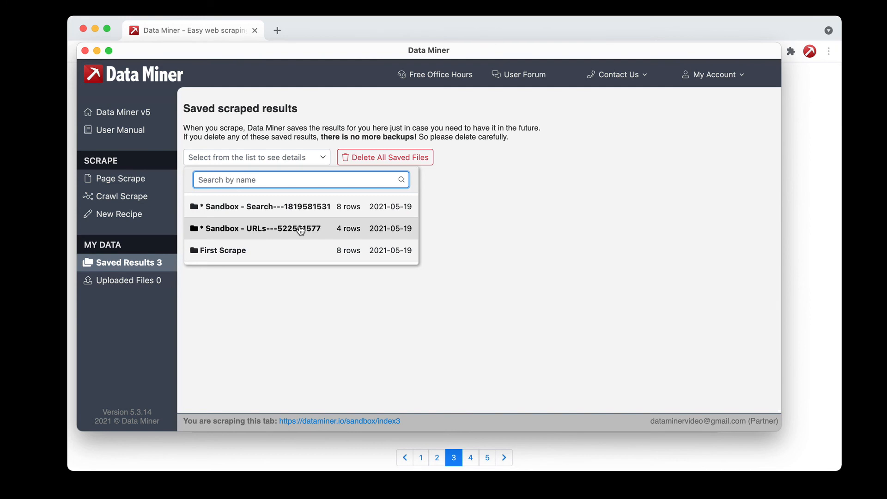
mouse_move(285, 244)
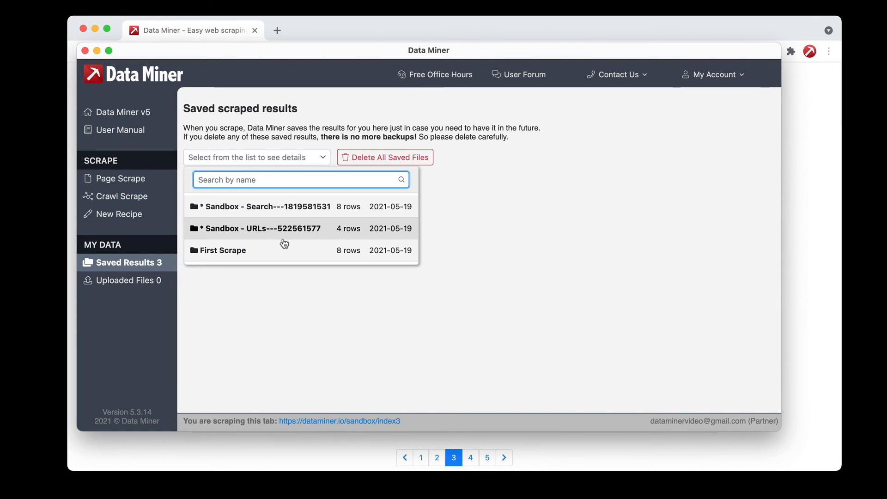
click(222, 250)
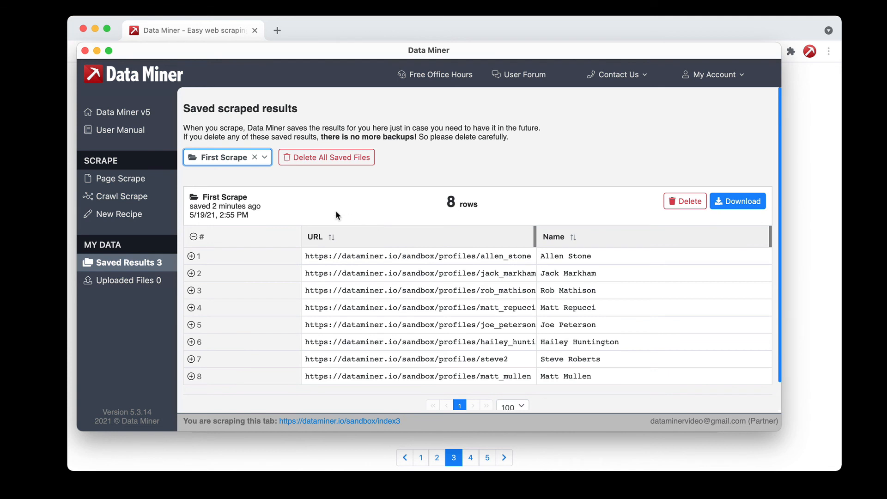
mouse_move(320, 174)
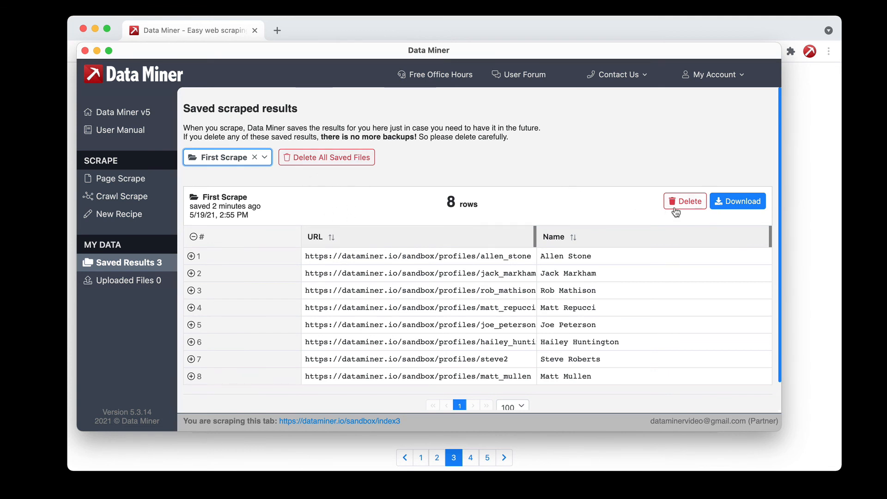
mouse_move(129, 285)
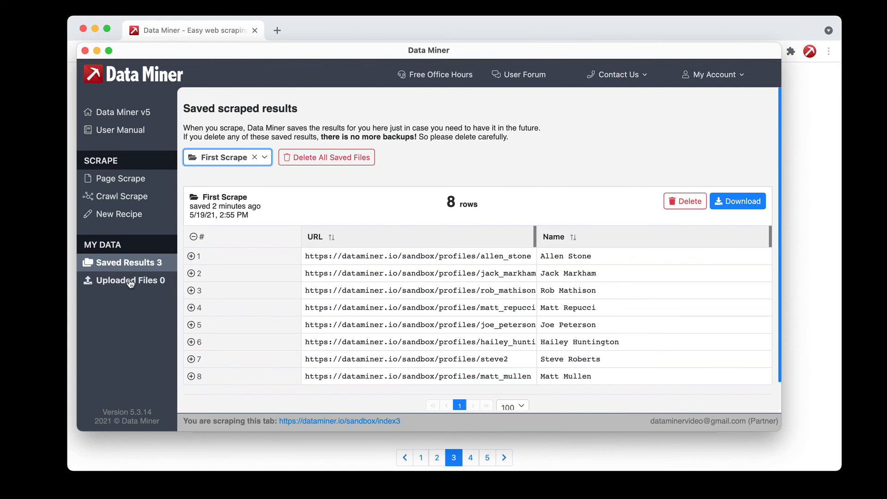
Step: View the Uploaded Files area, which lists no existing CSV files
click(130, 280)
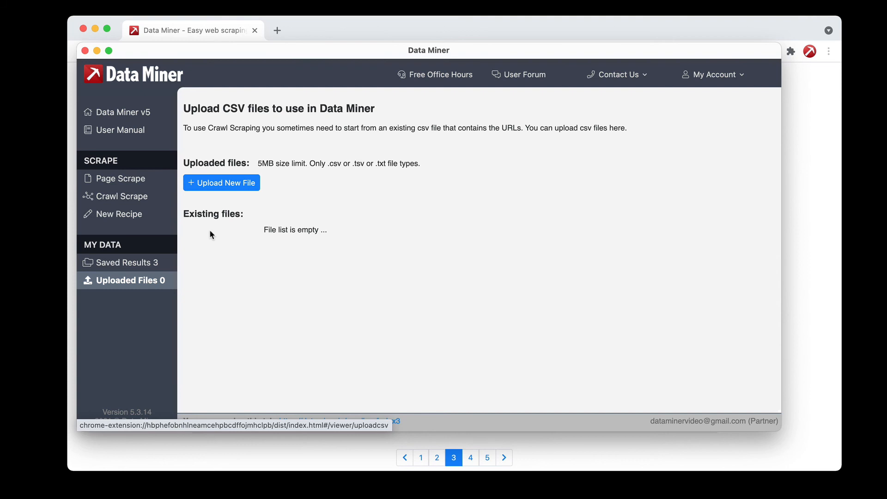
mouse_move(293, 213)
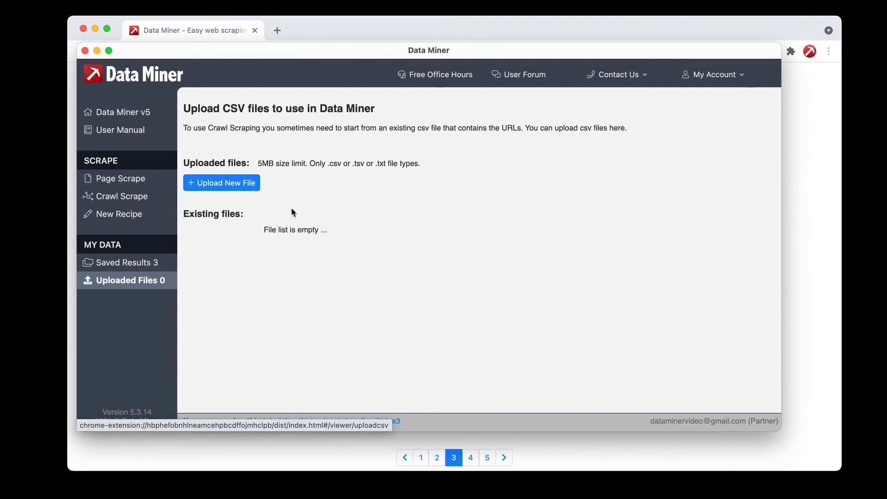
mouse_move(326, 215)
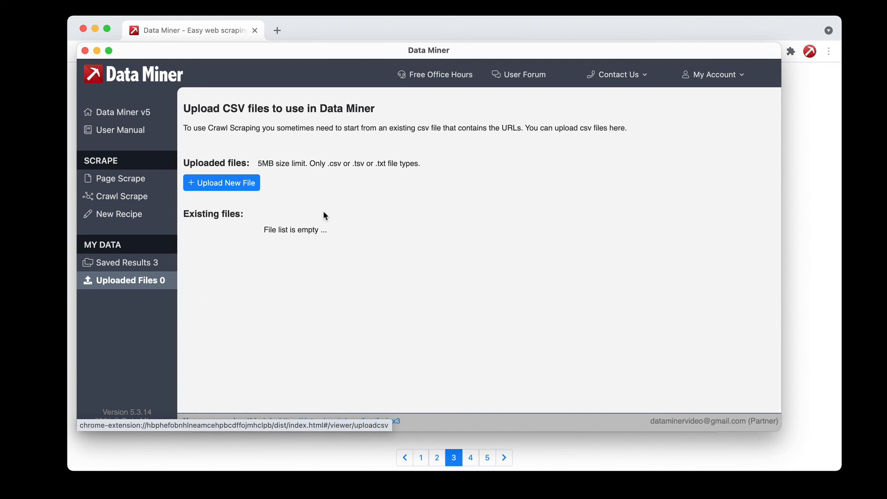
mouse_move(172, 191)
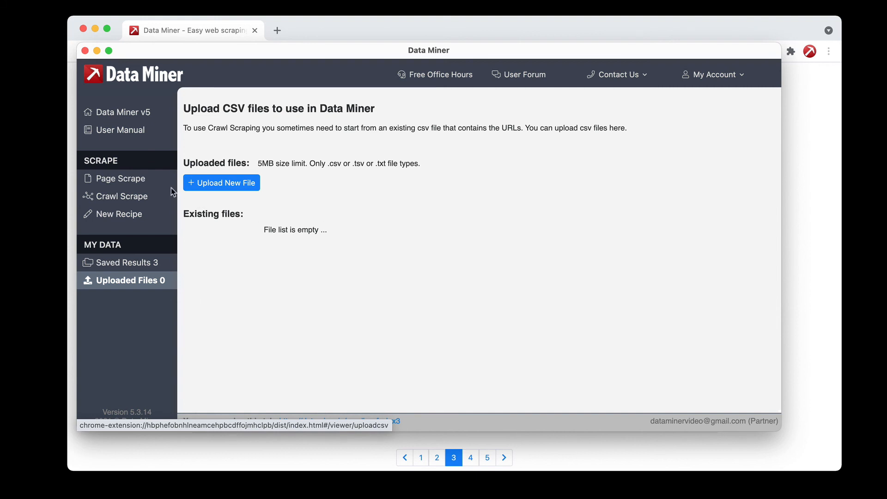
Step: Scrape and Append with Sandbox - URLs to reach 8 rows, then show download options
click(120, 179)
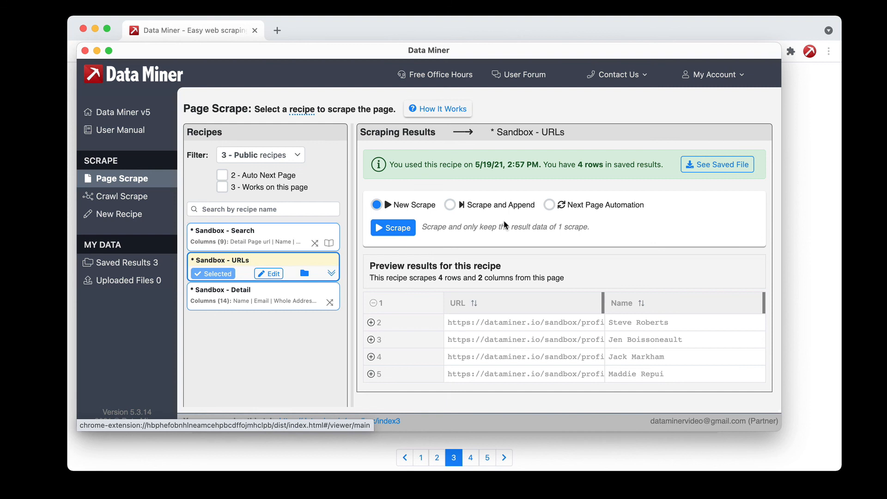
mouse_move(431, 207)
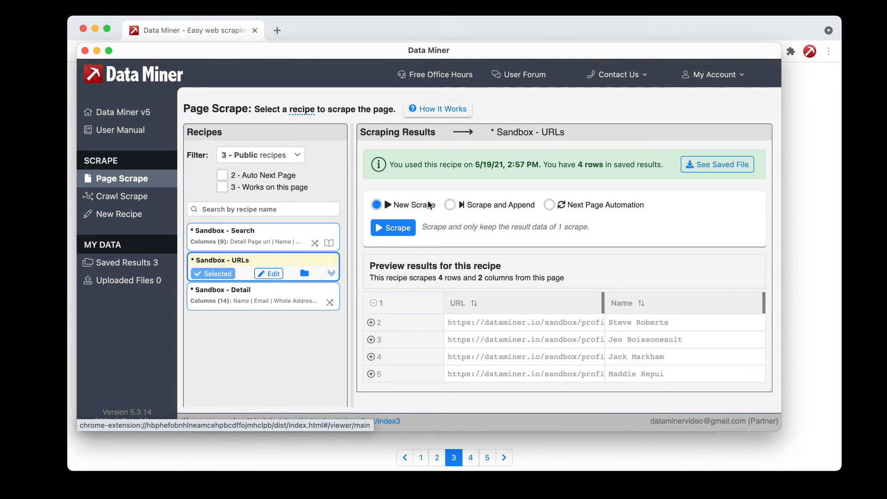
click(451, 205)
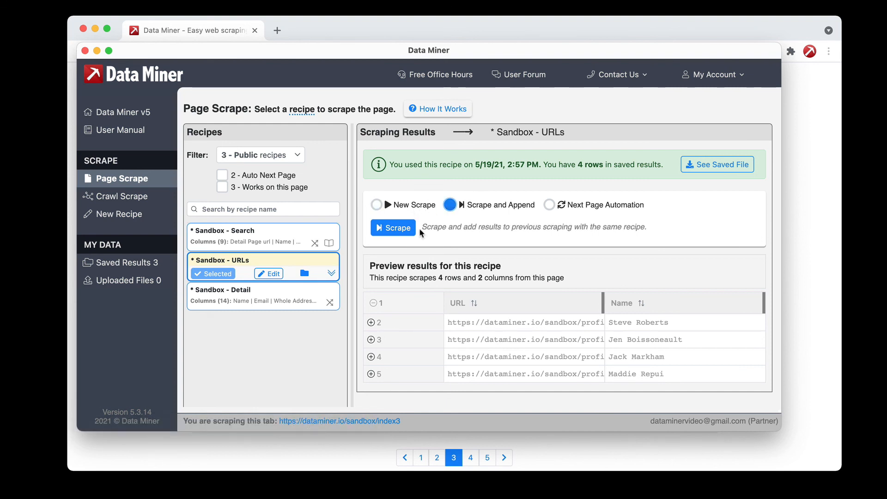
click(393, 227)
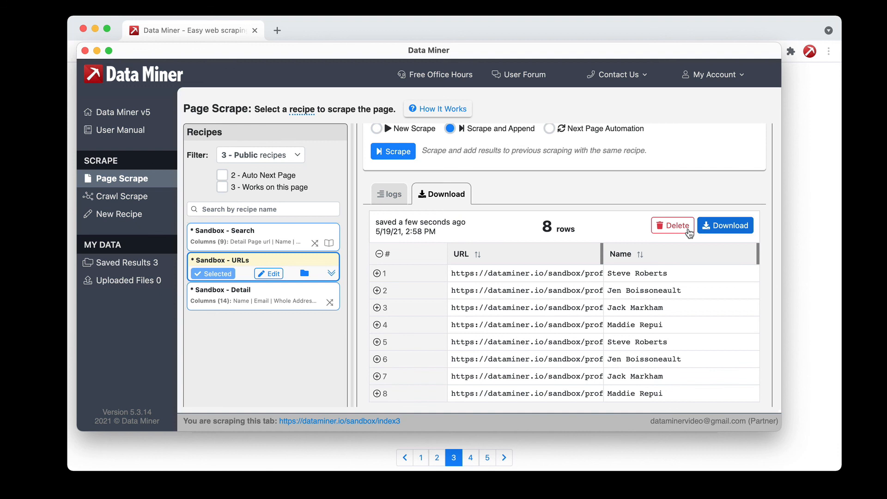
mouse_move(540, 231)
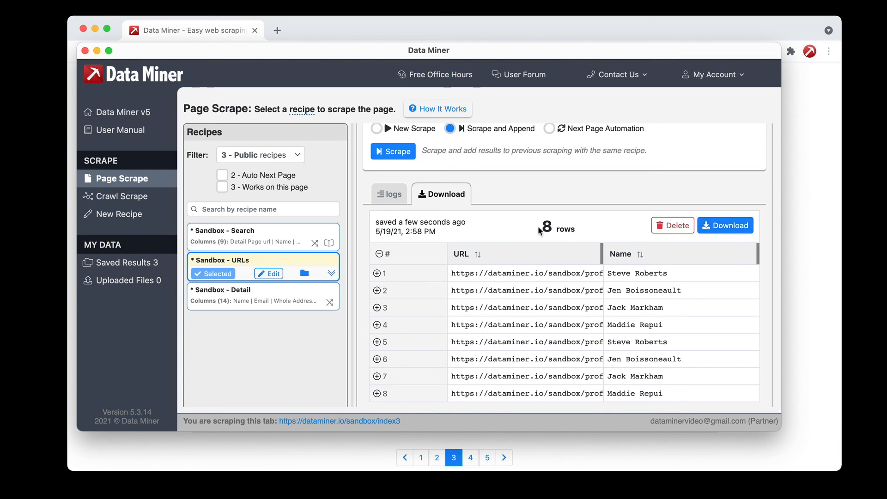
click(730, 226)
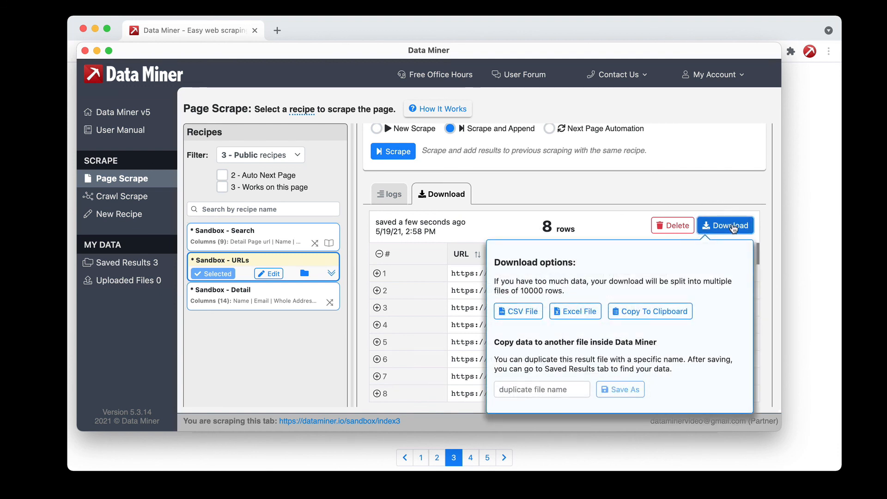